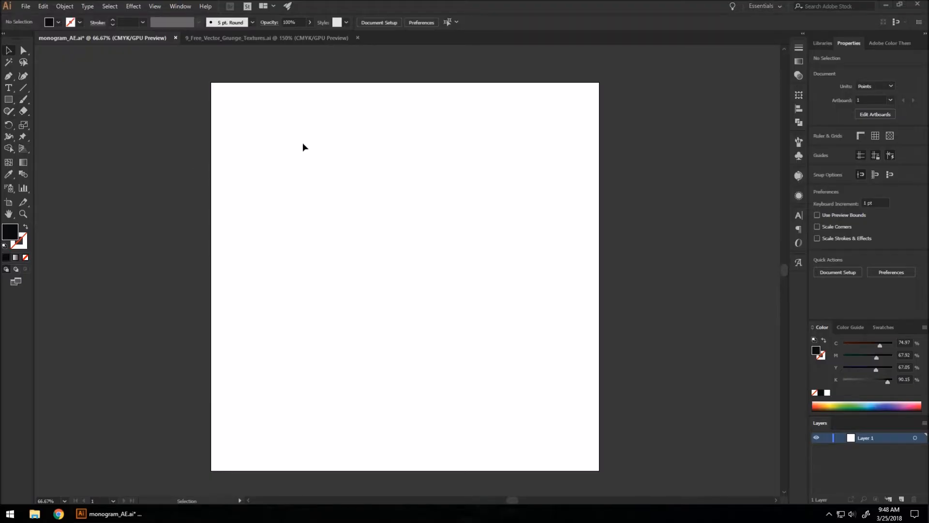
pyautogui.moveTo(420, 234)
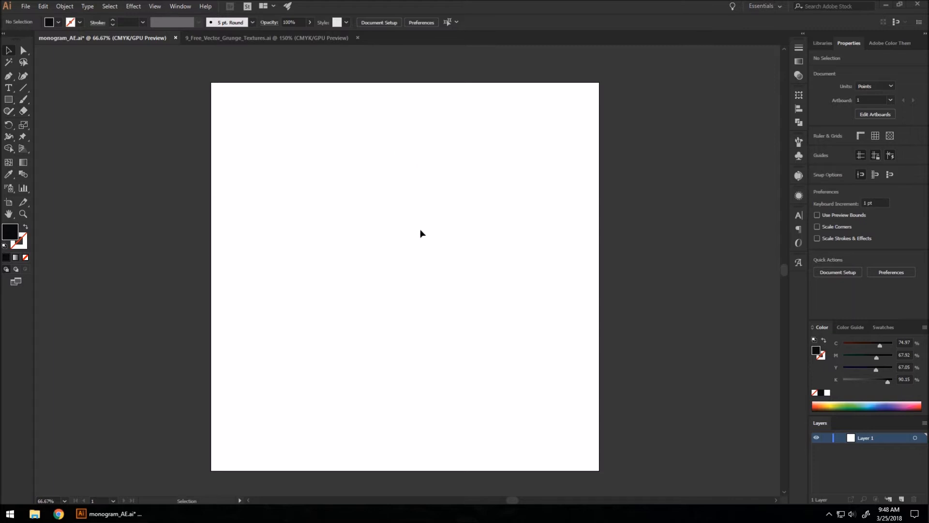
pyautogui.moveTo(406, 247)
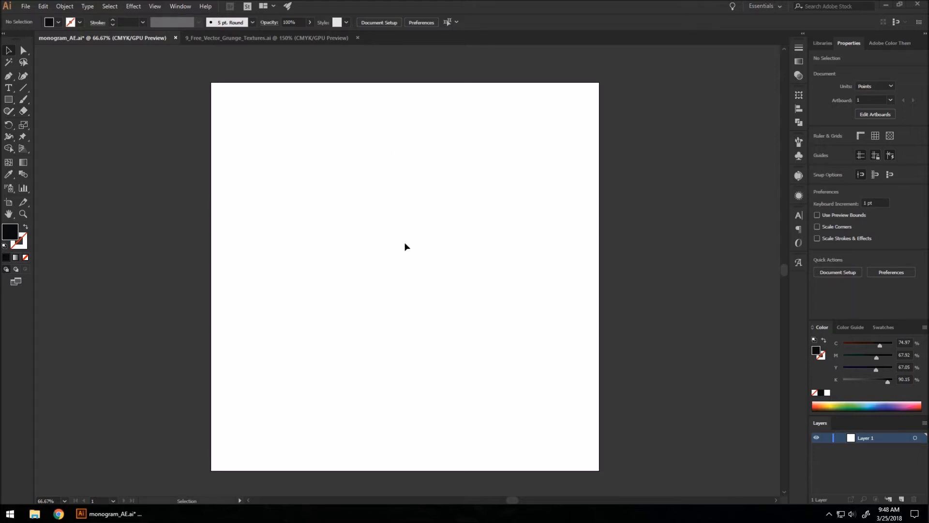
pyautogui.moveTo(392, 247)
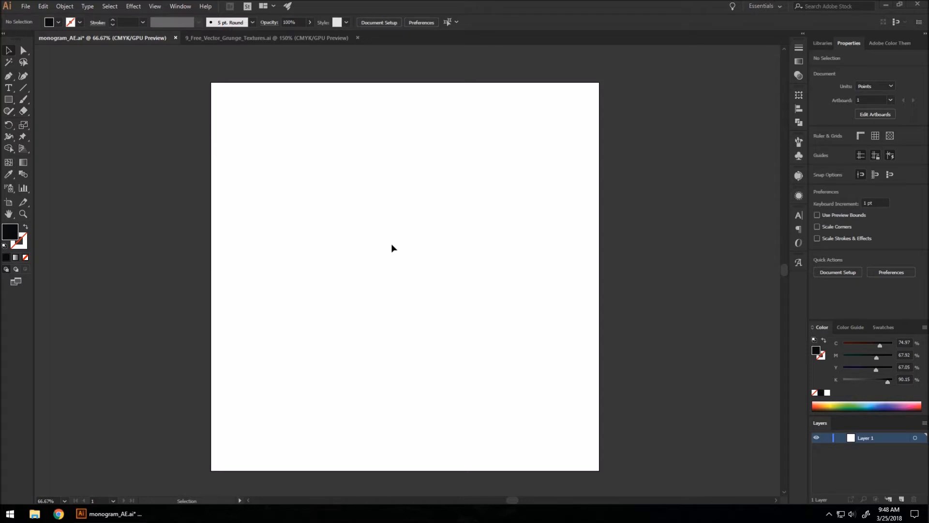
pyautogui.moveTo(386, 246)
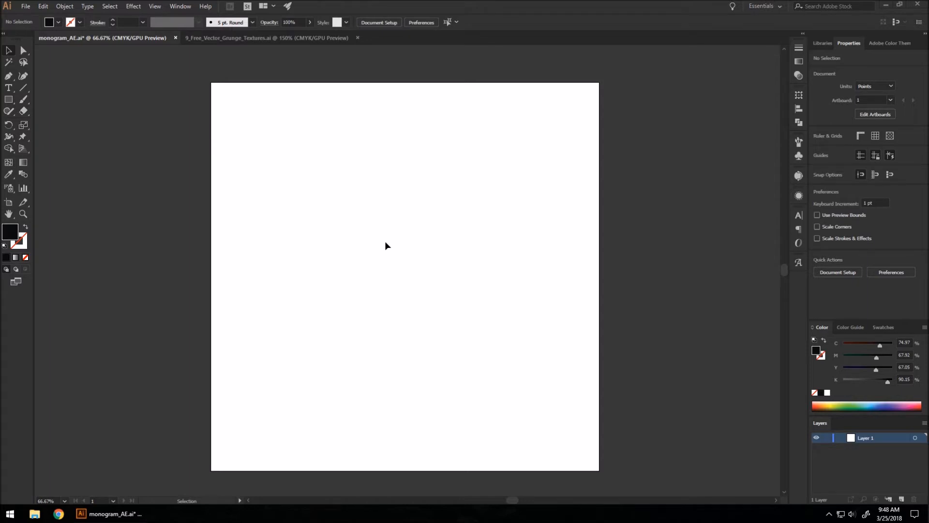
pyautogui.moveTo(364, 202)
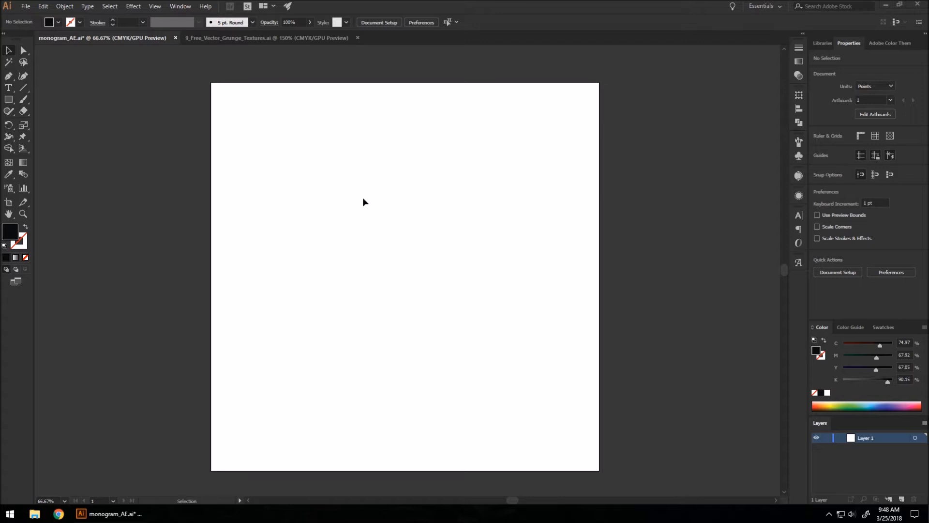
pyautogui.moveTo(505, 230)
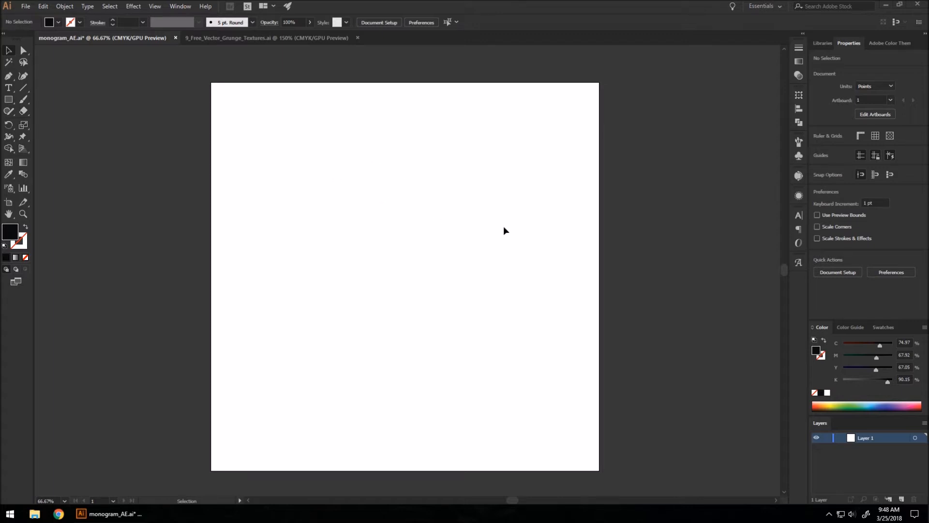
pyautogui.moveTo(494, 225)
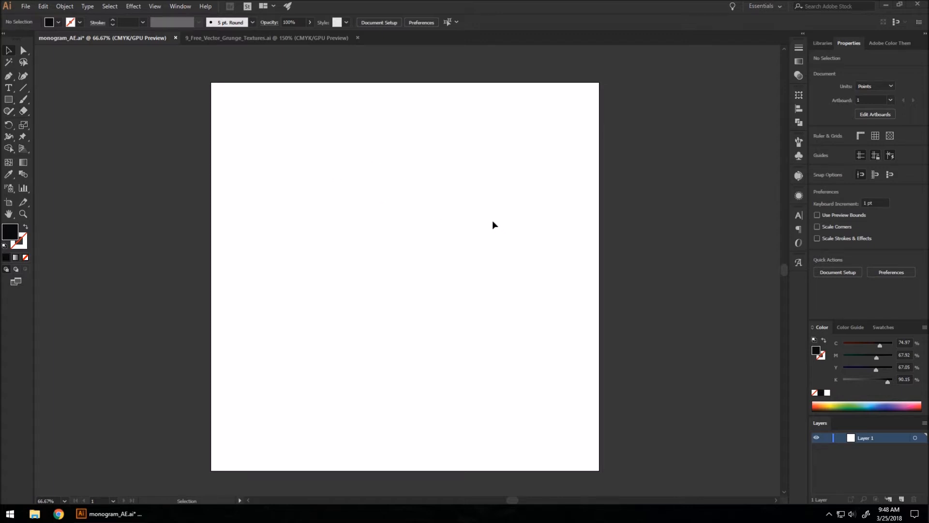
pyautogui.moveTo(450, 221)
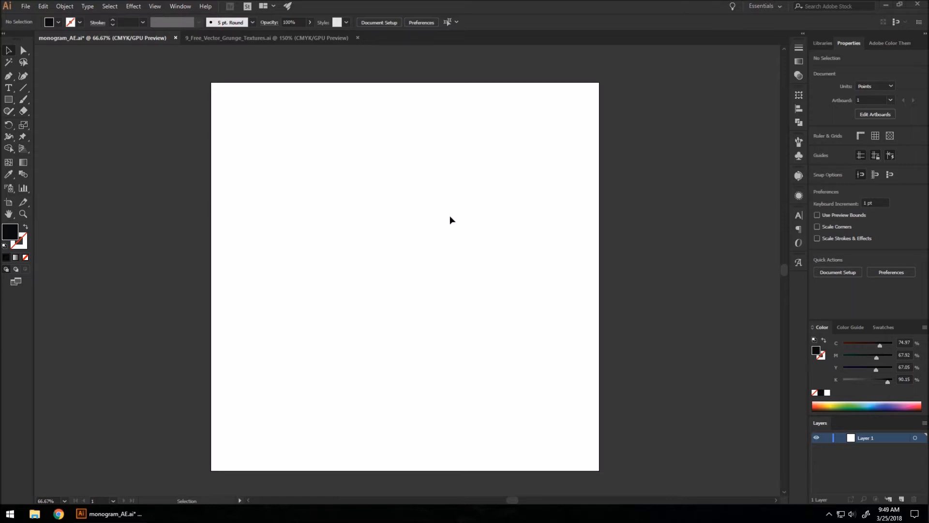
pyautogui.moveTo(363, 180)
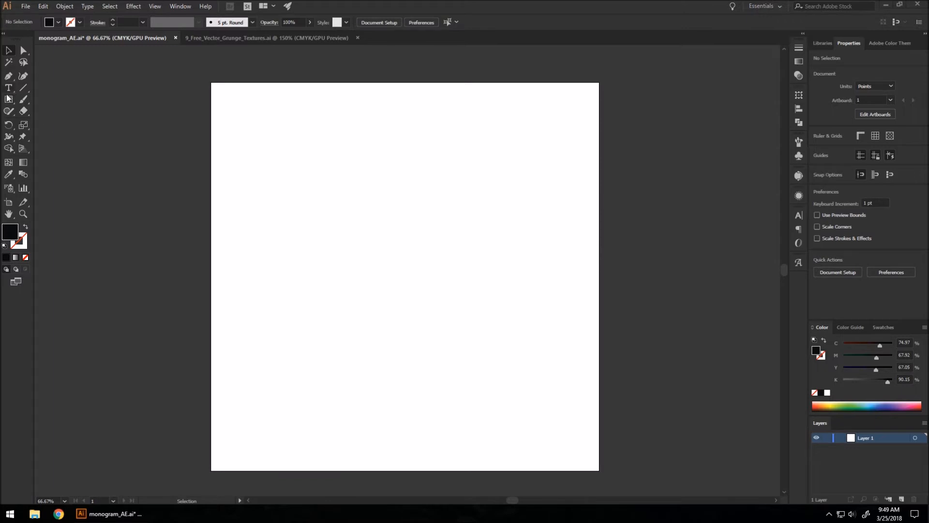
# Draw a long black bar, copy it into three evenly spaced bars, and add a fourth below.
pyautogui.click(9, 99)
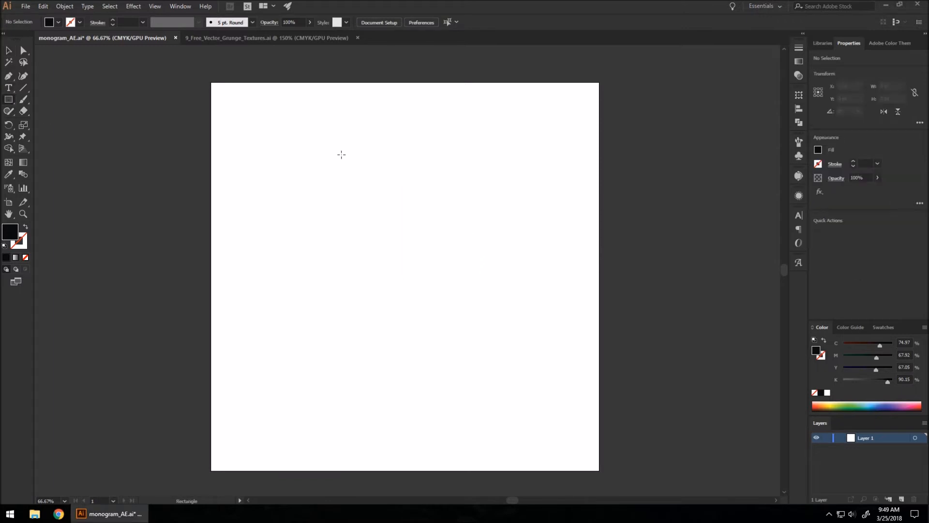
pyautogui.moveTo(295, 137); pyautogui.dragTo(313, 146)
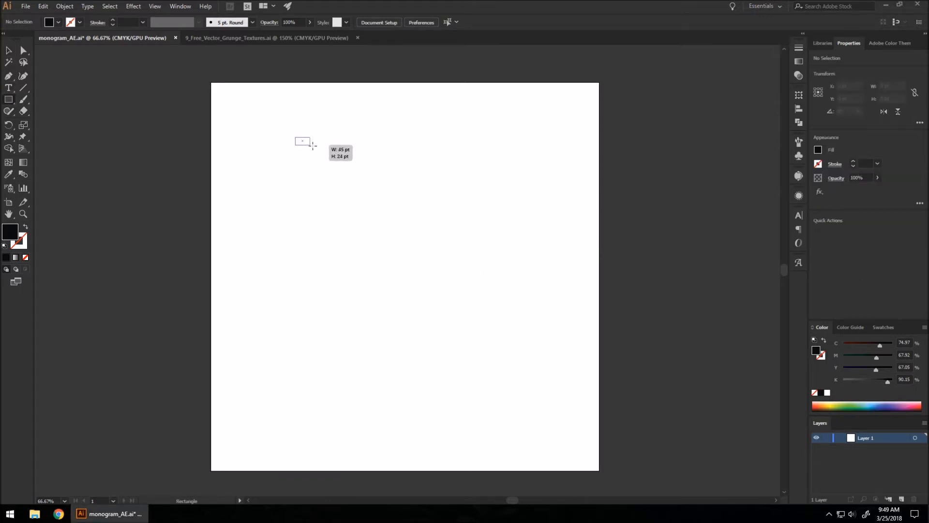
pyautogui.moveTo(301, 139); pyautogui.dragTo(510, 158)
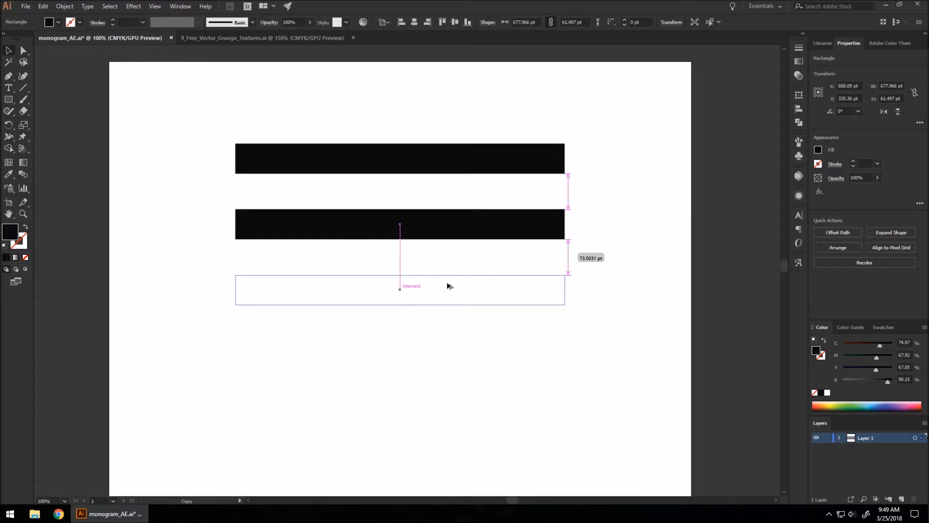
pyautogui.click(414, 264)
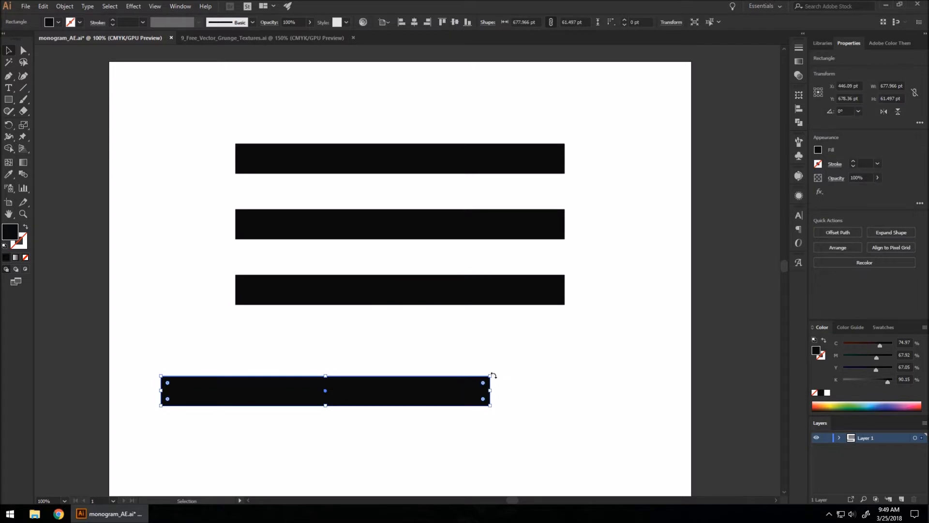
# Rotate the fourth bar into the A's slanted left leg and position a copy as the right leg.
pyautogui.moveTo(491, 376); pyautogui.dragTo(426, 262)
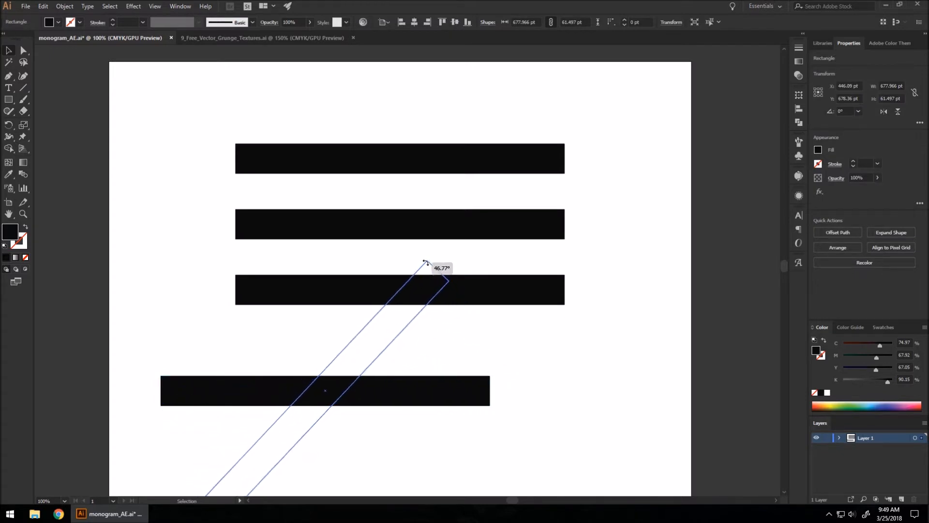
pyautogui.moveTo(426, 263); pyautogui.dragTo(406, 250)
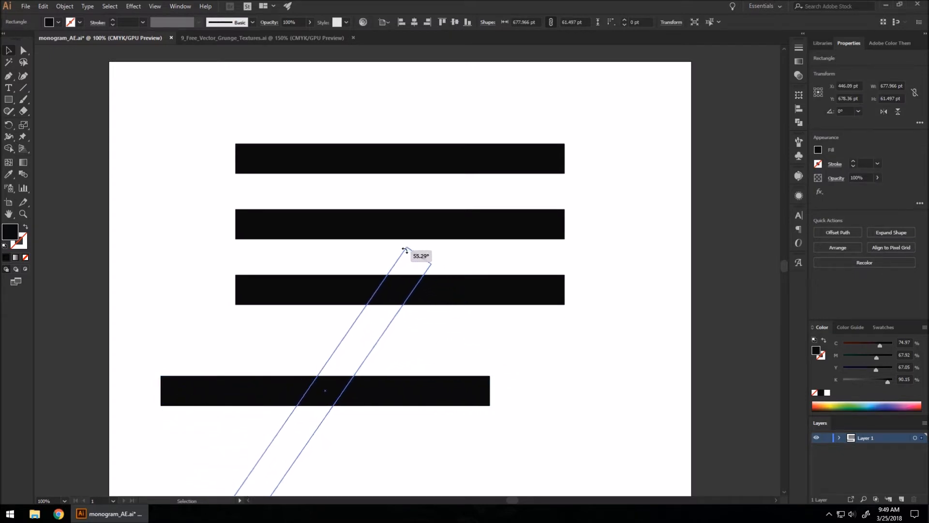
pyautogui.moveTo(405, 249); pyautogui.dragTo(388, 244)
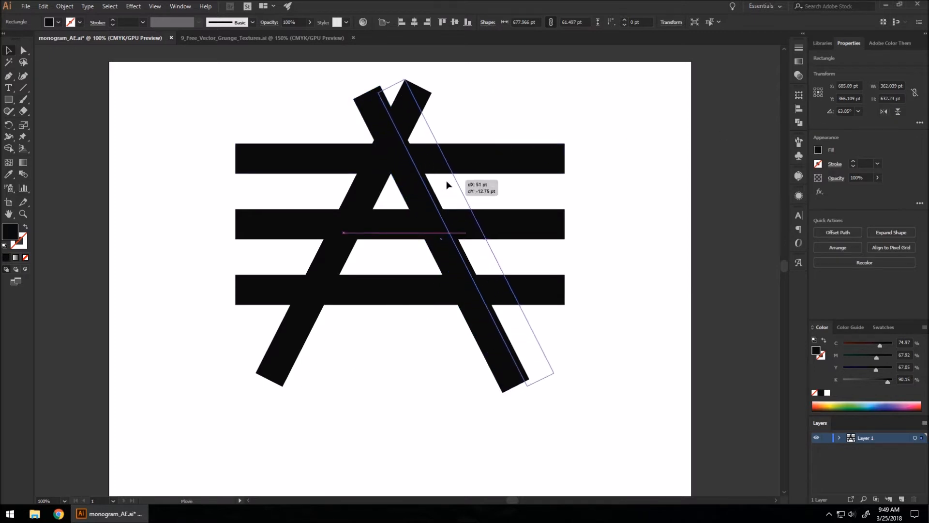
pyautogui.moveTo(450, 189); pyautogui.dragTo(445, 181)
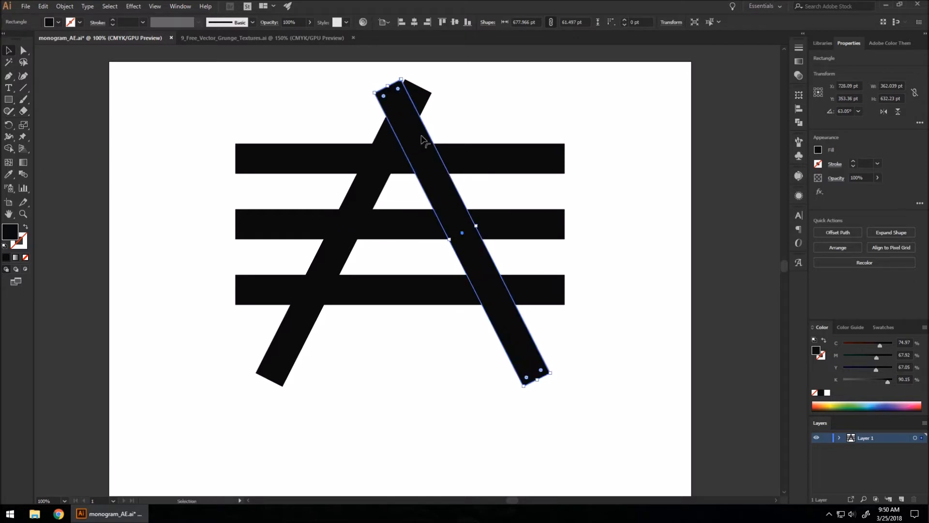
pyautogui.moveTo(394, 143)
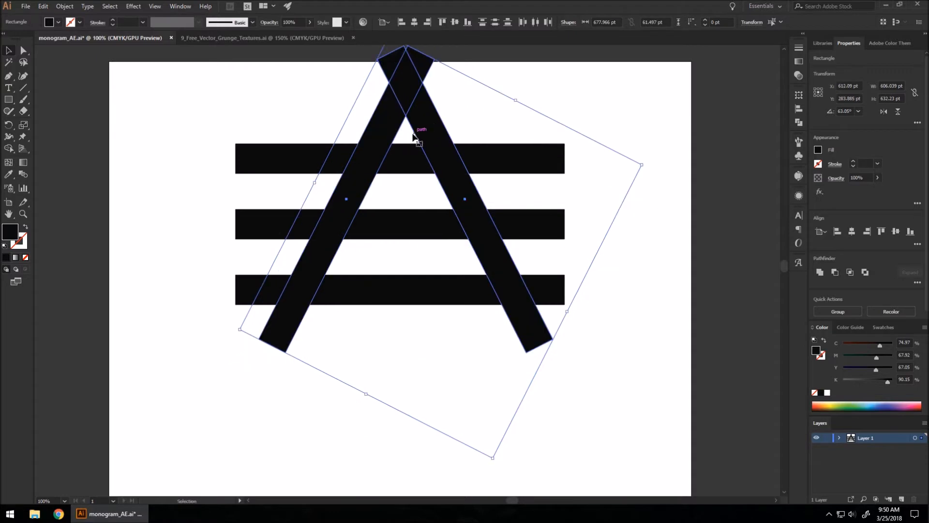
pyautogui.moveTo(406, 133)
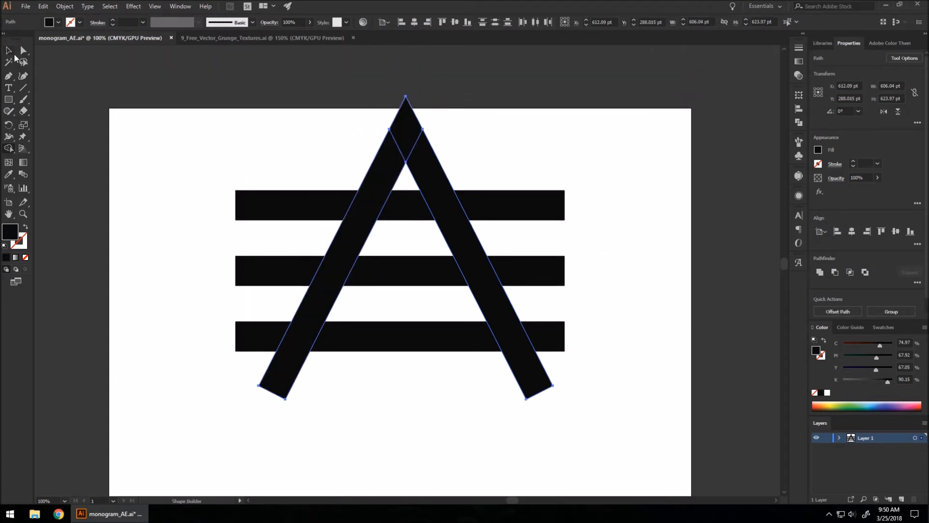
pyautogui.click(8, 49)
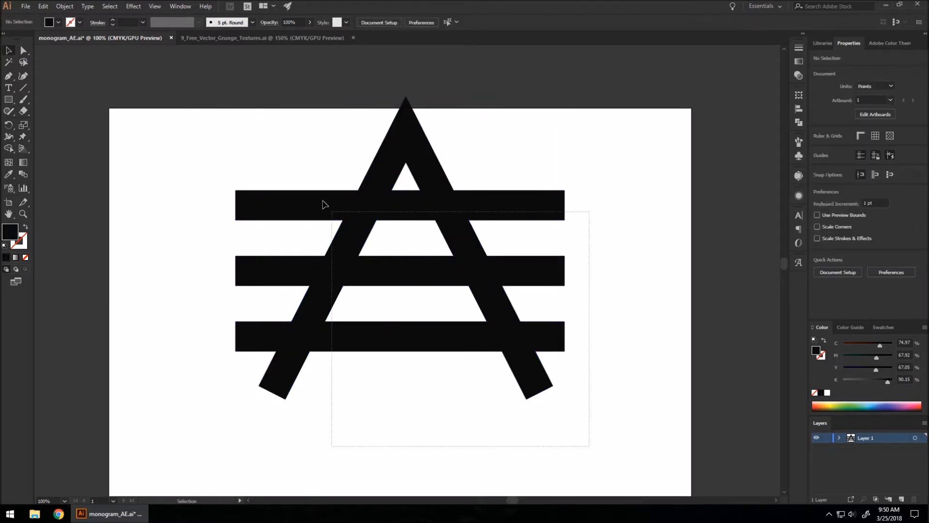
pyautogui.press('ctrl+a')
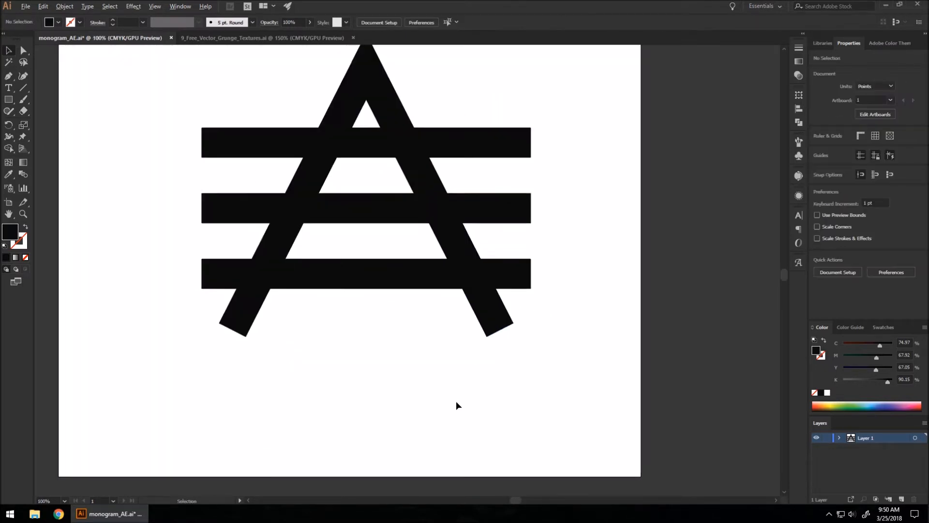
# Draw a short bar under the A's left leg and place a copy under the right leg.
pyautogui.click(366, 142)
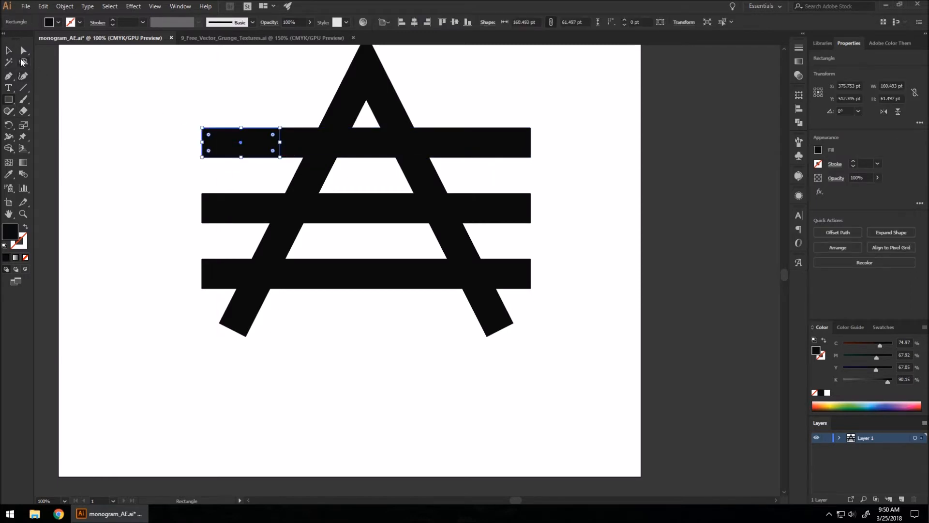
pyautogui.moveTo(240, 142); pyautogui.dragTo(267, 260)
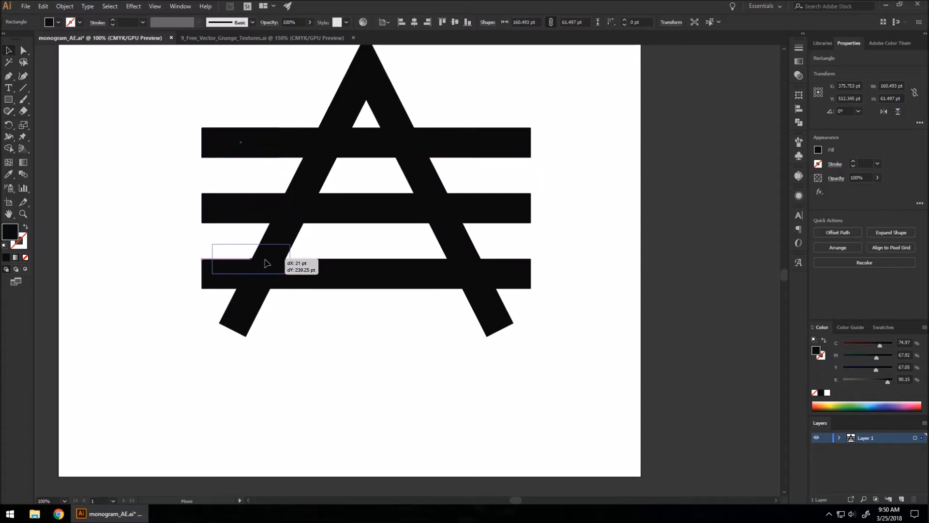
pyautogui.moveTo(249, 261); pyautogui.dragTo(241, 337)
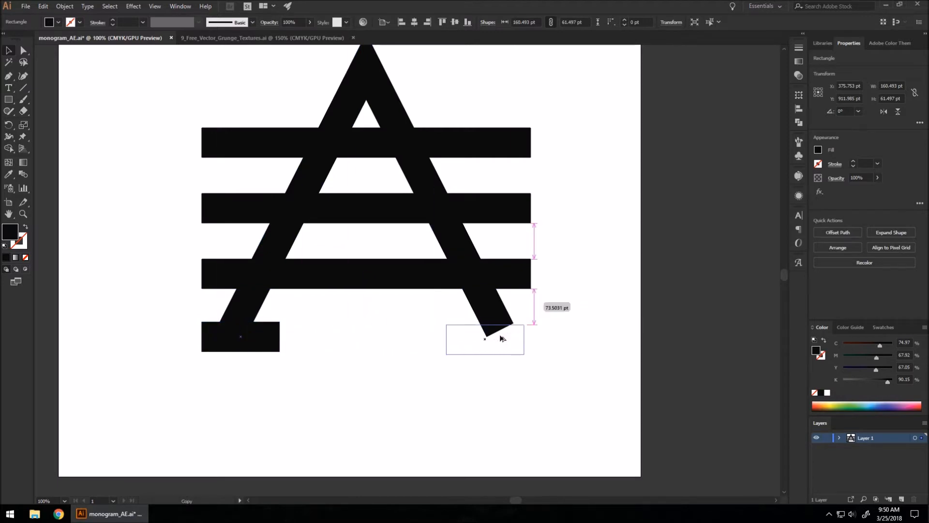
pyautogui.click(485, 339)
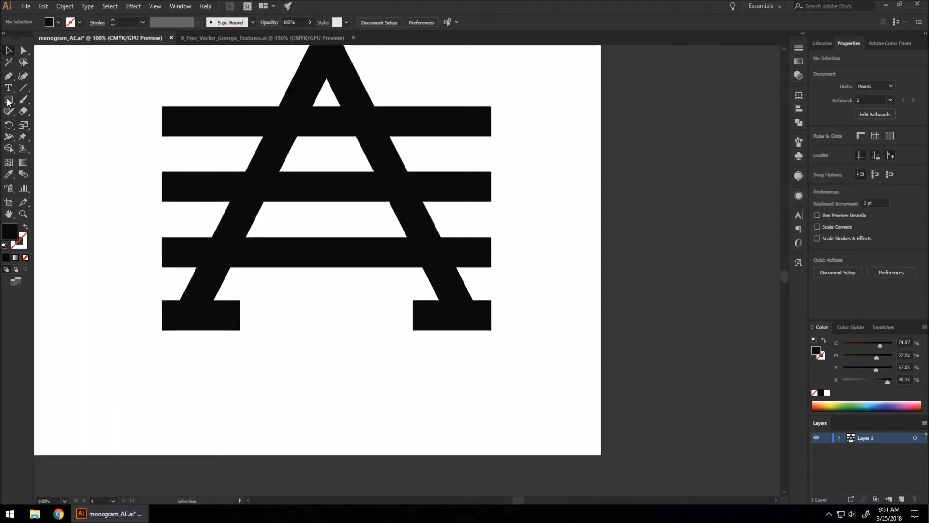
# Draw a long bar and move it to the horizontal bars' left ends as the E stem.
pyautogui.moveTo(153, 364); pyautogui.dragTo(483, 392)
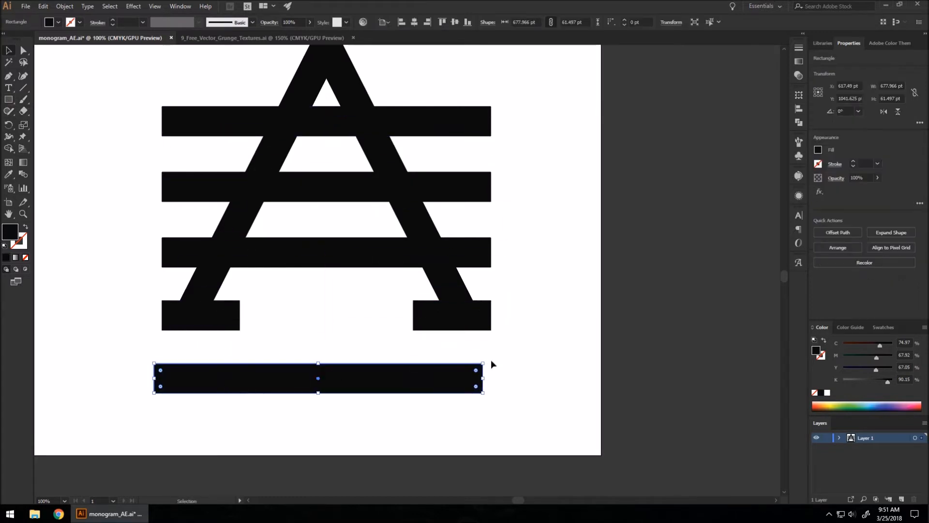
pyautogui.moveTo(317, 364); pyautogui.dragTo(318, 451)
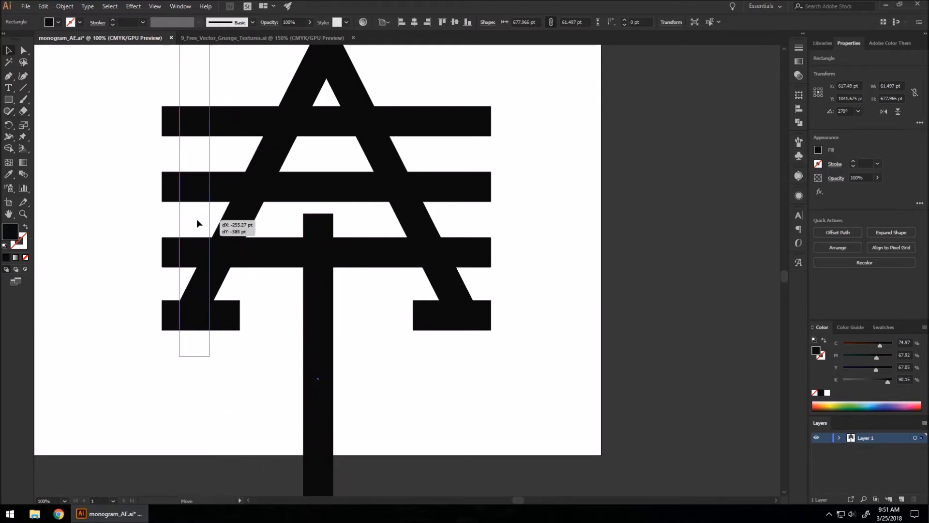
pyautogui.moveTo(198, 223); pyautogui.dragTo(182, 309)
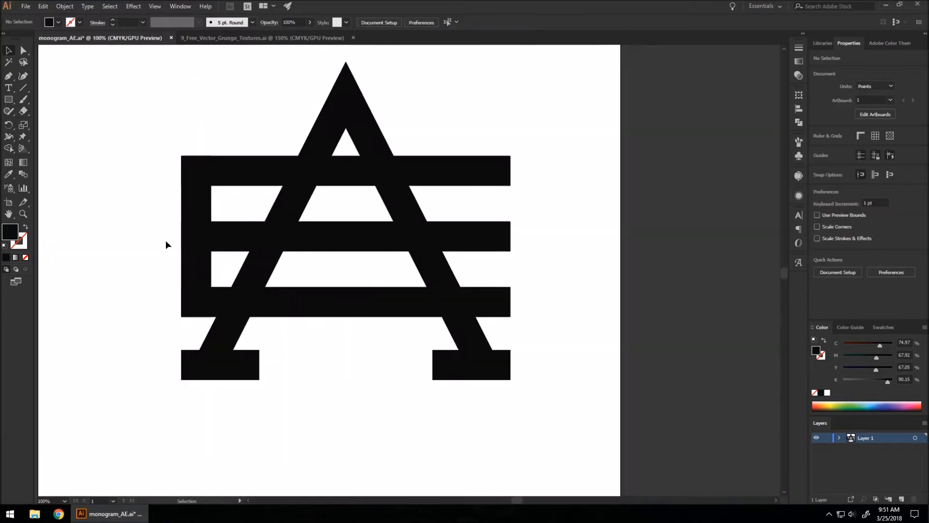
pyautogui.moveTo(372, 74)
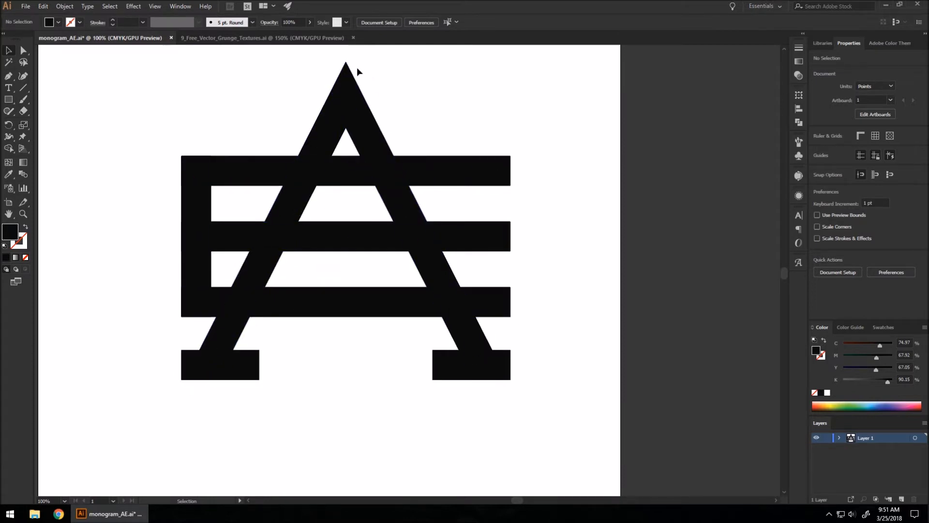
pyautogui.moveTo(526, 429)
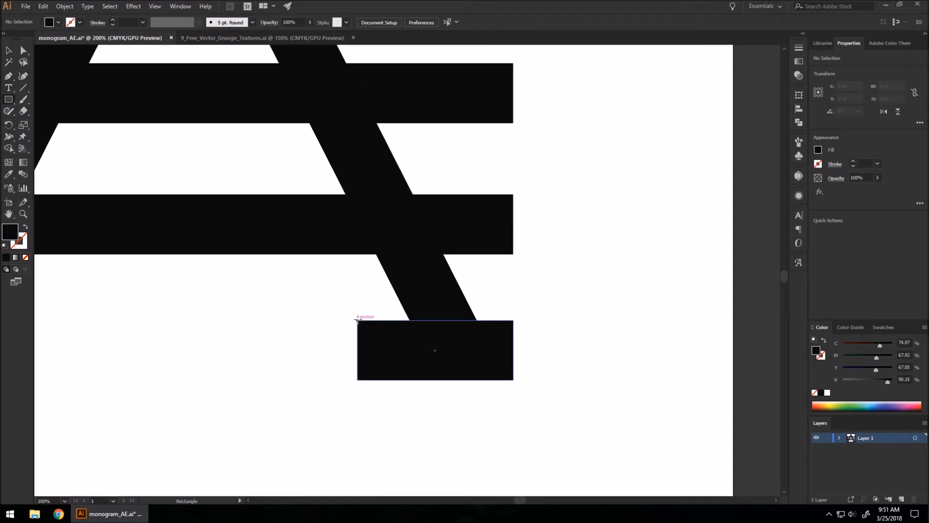
# Draw a small square at the right foot, then extend the top and bottom bars left past the stem.
pyautogui.moveTo(358, 318); pyautogui.dragTo(408, 367)
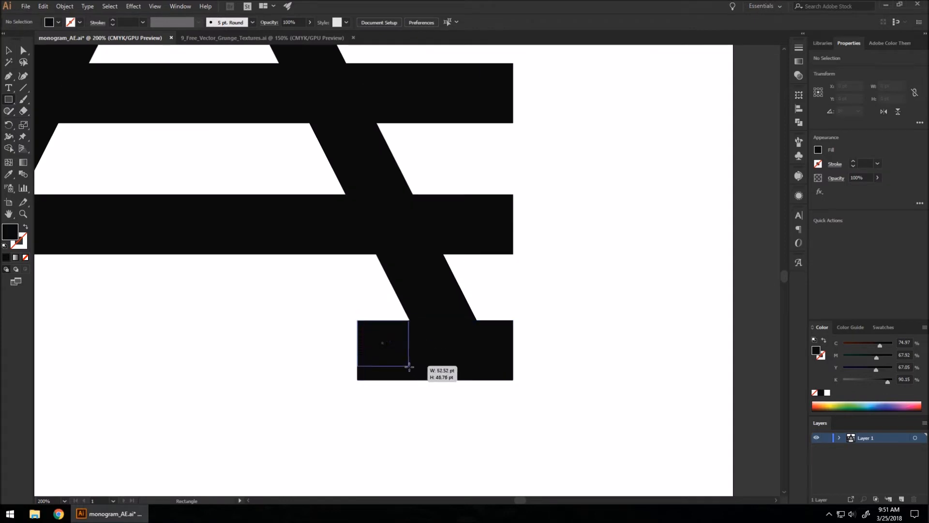
pyautogui.moveTo(409, 366); pyautogui.dragTo(430, 383)
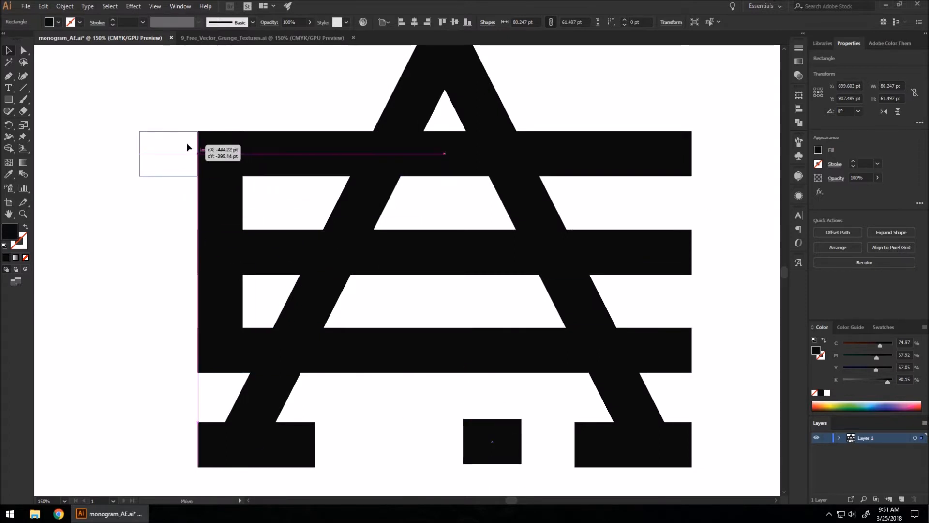
pyautogui.moveTo(169, 154); pyautogui.dragTo(159, 296)
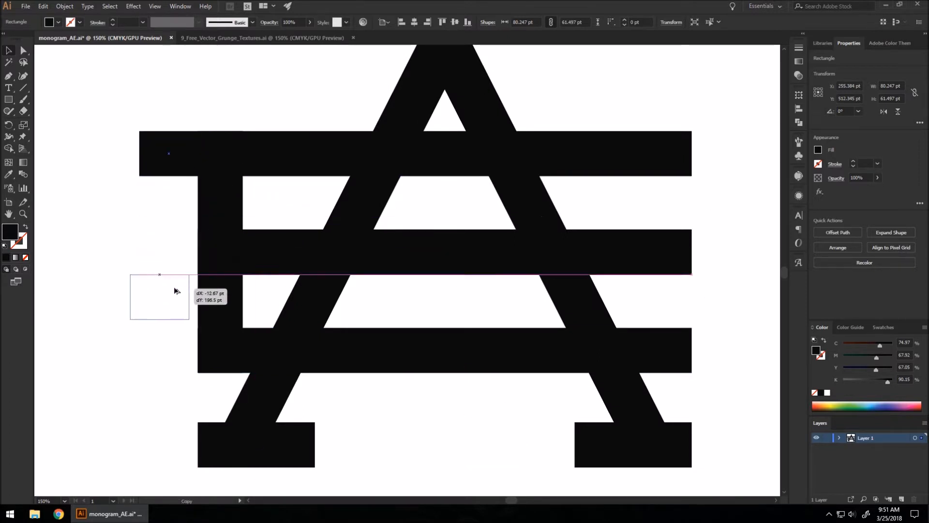
pyautogui.moveTo(169, 275); pyautogui.dragTo(169, 350)
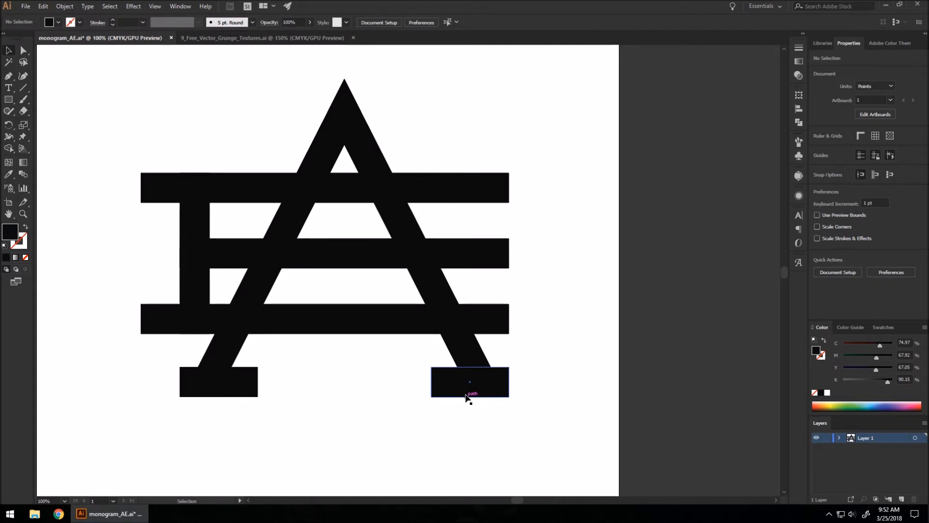
pyautogui.moveTo(486, 384)
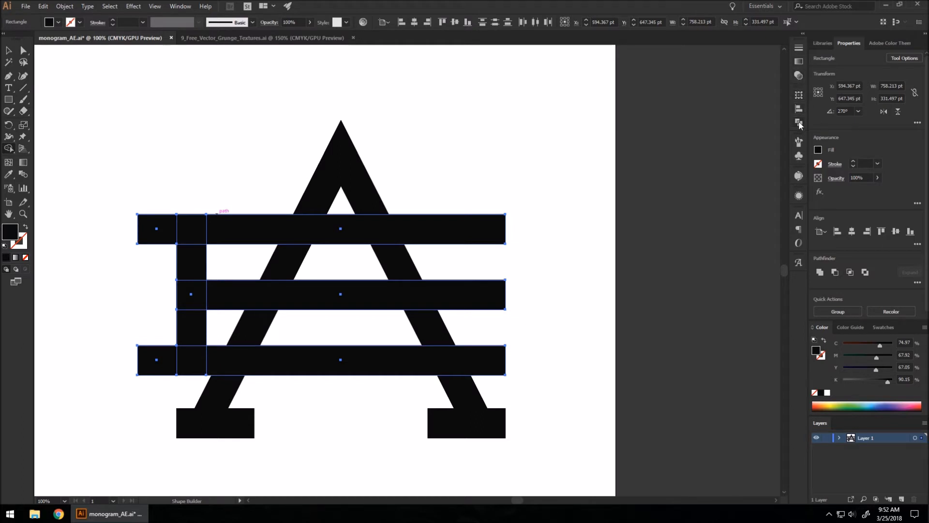
# Unite the E's bars, stem and extensions using the Pathfinder panel.
pyautogui.click(799, 121)
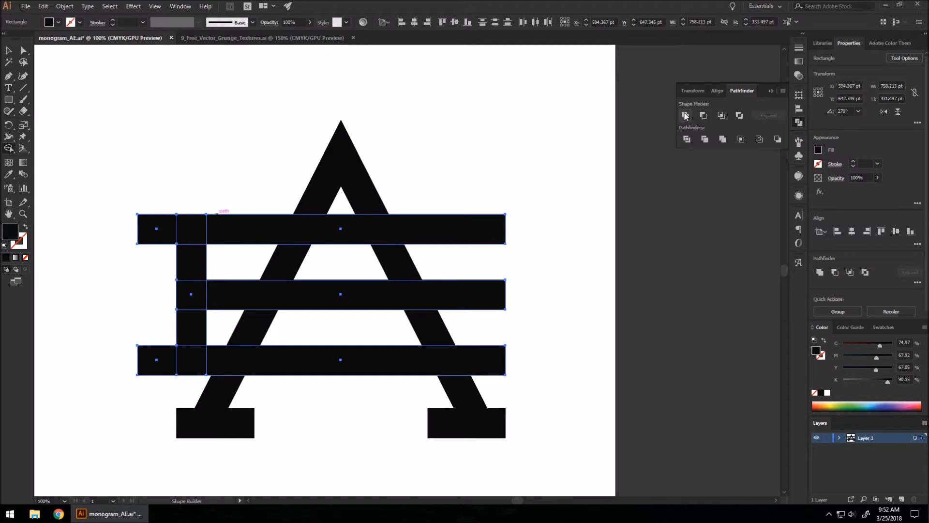
pyautogui.click(685, 115)
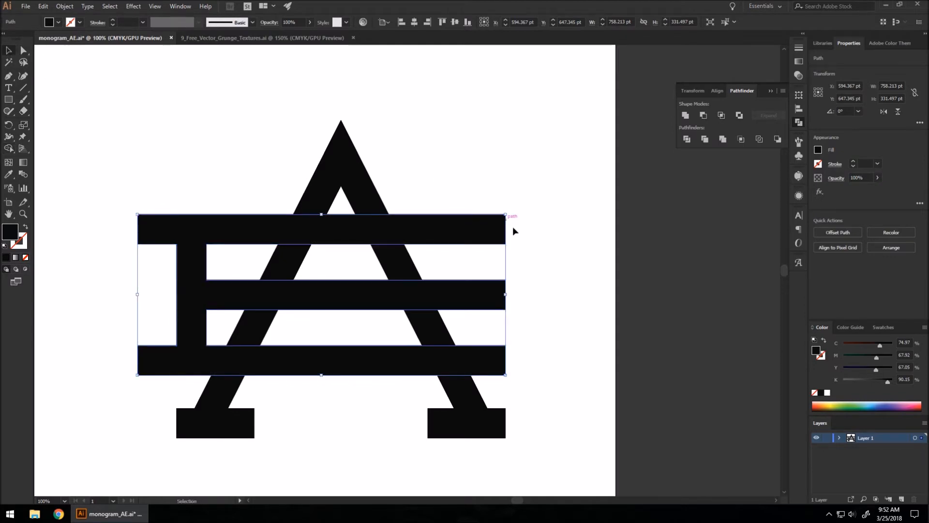
pyautogui.moveTo(560, 257)
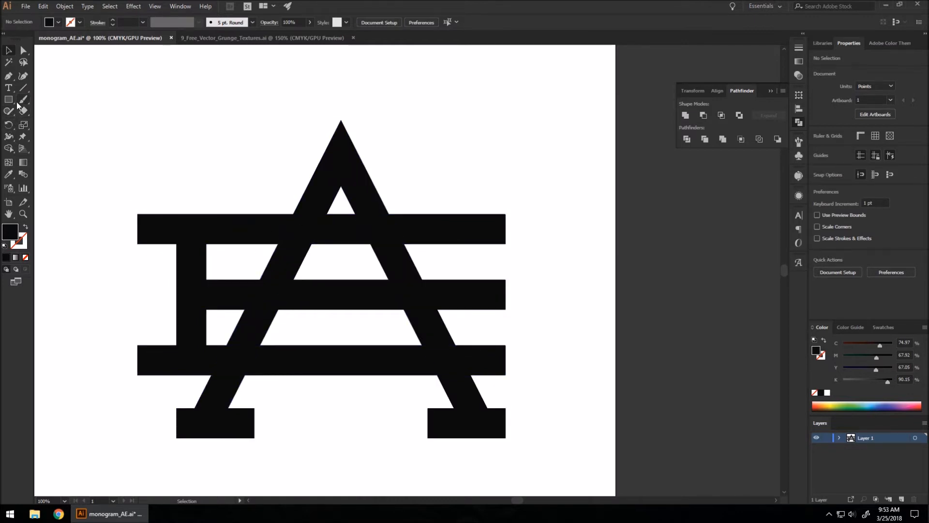
# Draw a thin white-filled rectangle and duplicate it lower down.
pyautogui.click(9, 99)
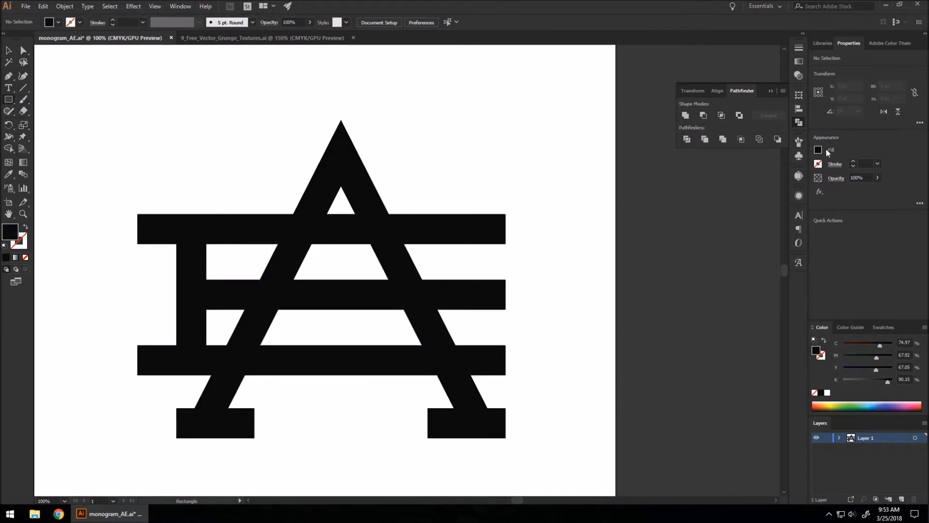
pyautogui.click(819, 150)
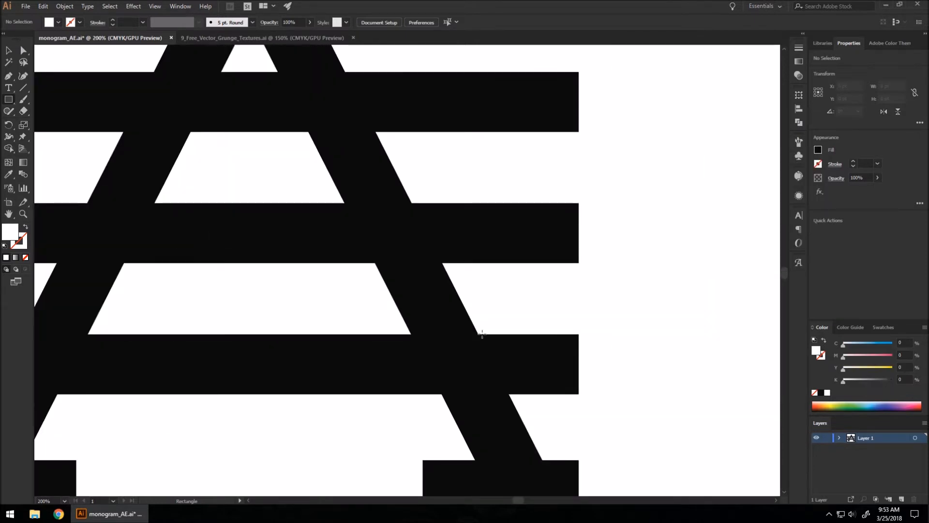
pyautogui.moveTo(380, 320); pyautogui.dragTo(503, 332)
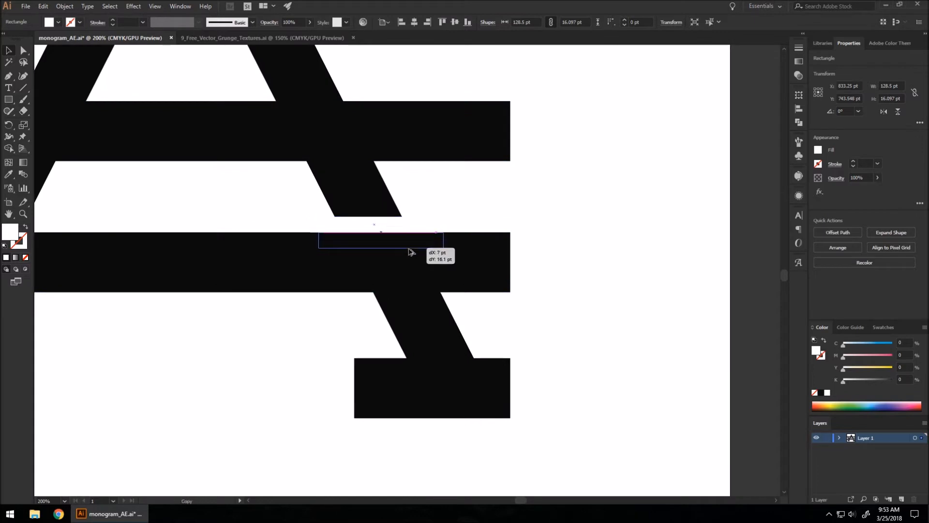
pyautogui.moveTo(409, 243); pyautogui.dragTo(433, 305)
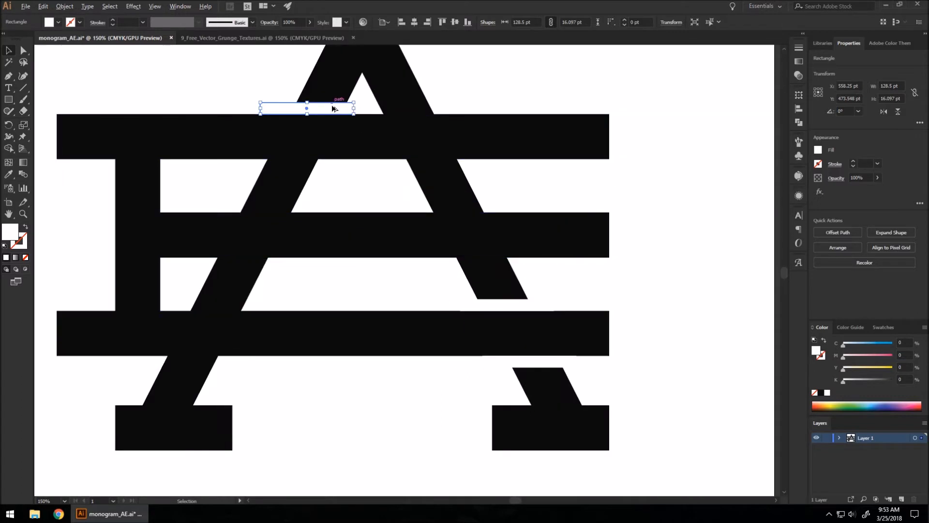
# Position the white strips flush under the bars at the A's crossings, checking alignment in Outline view.
pyautogui.moveTo(307, 108); pyautogui.dragTo(286, 164)
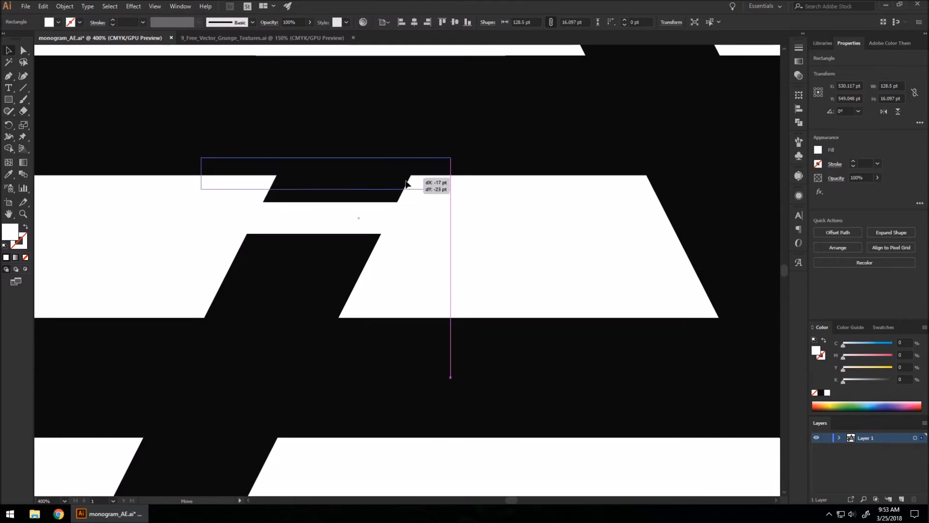
pyautogui.moveTo(407, 182); pyautogui.dragTo(401, 200)
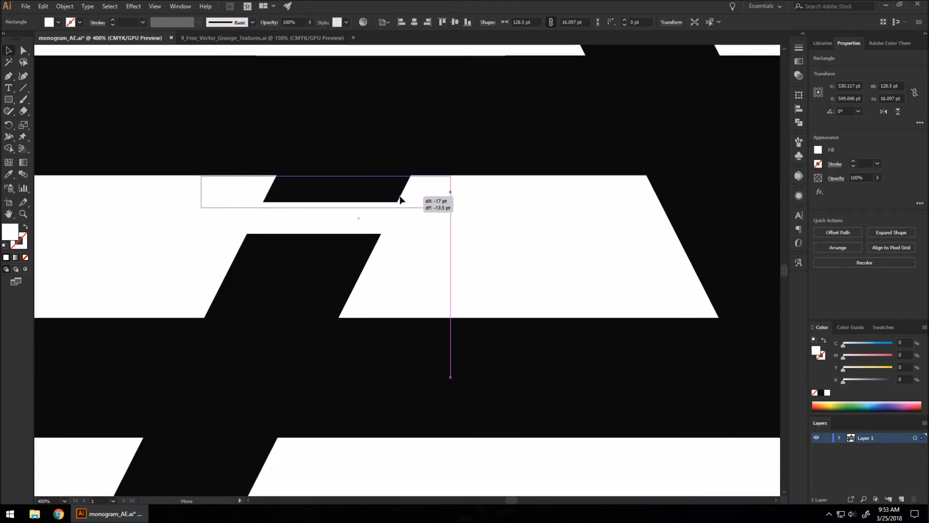
pyautogui.moveTo(326, 189); pyautogui.dragTo(326, 197)
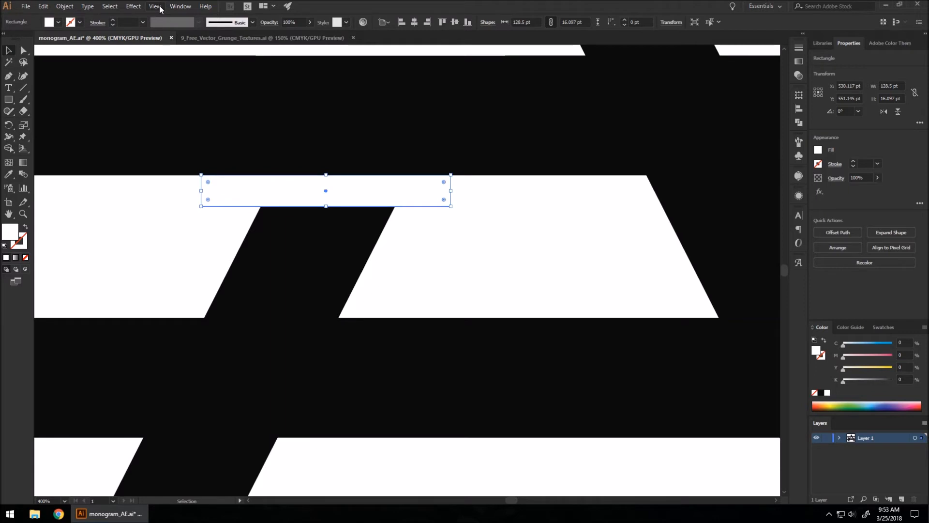
pyautogui.click(155, 6)
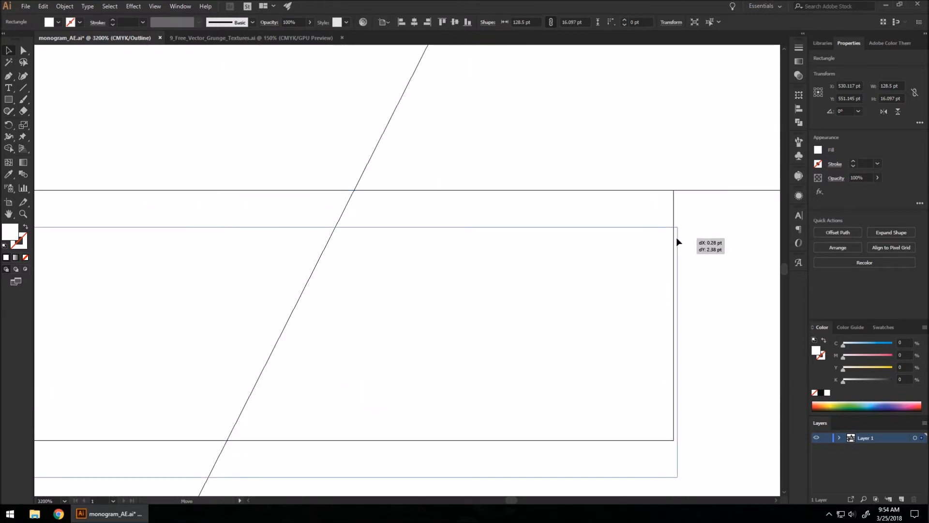
pyautogui.moveTo(678, 242); pyautogui.dragTo(674, 219)
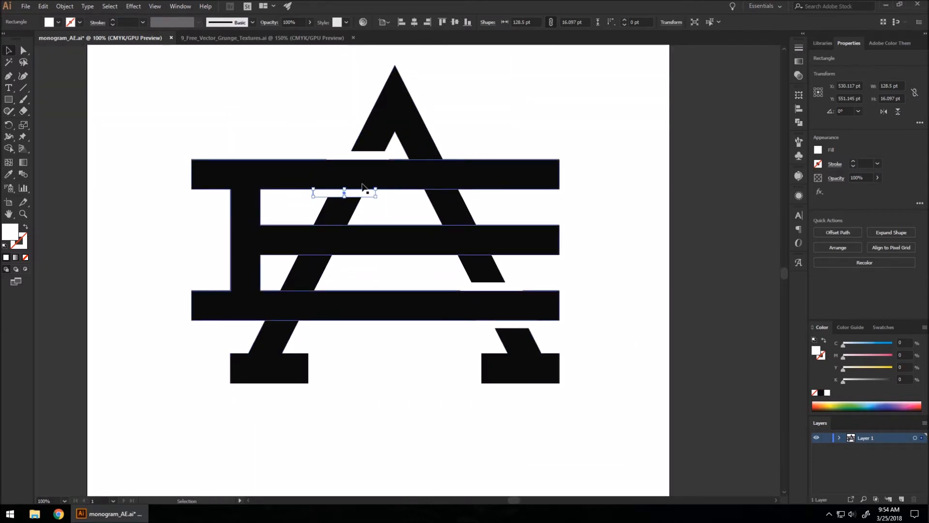
pyautogui.moveTo(384, 197)
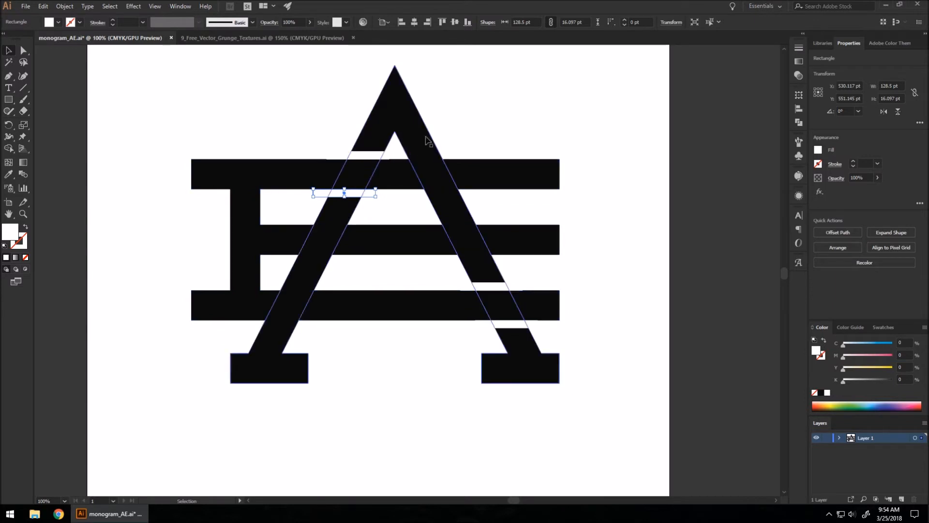
# Shape a slanted white parallelogram matching the leg angle and move it into the bar crossing.
pyautogui.press('ctrl++')
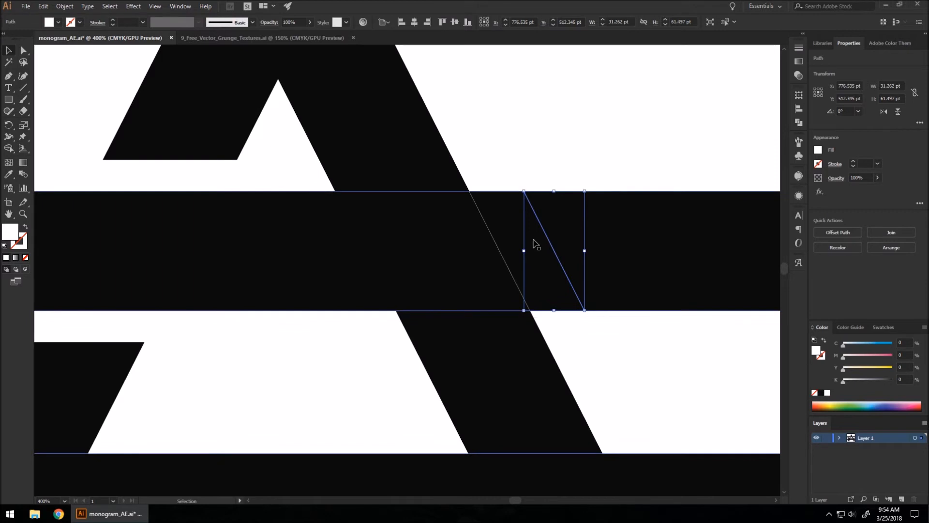
pyautogui.moveTo(551, 249); pyautogui.dragTo(539, 249)
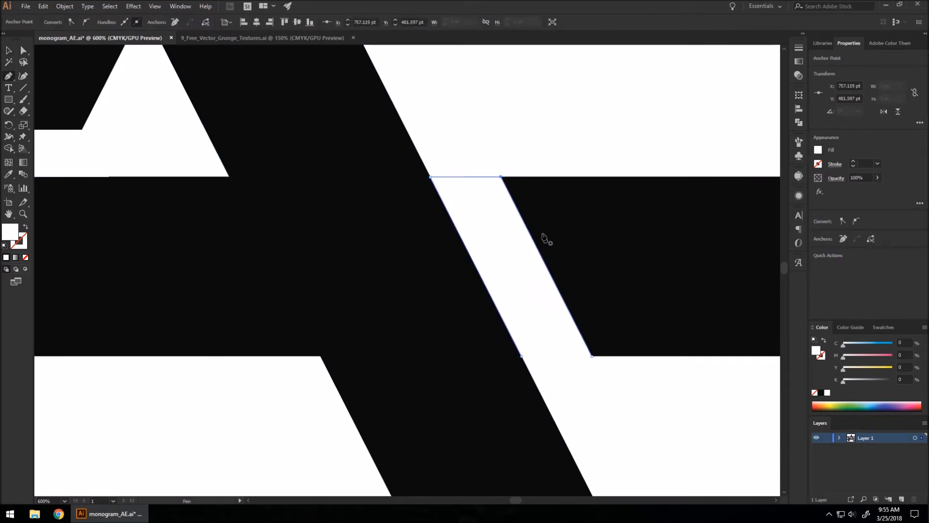
pyautogui.moveTo(592, 358)
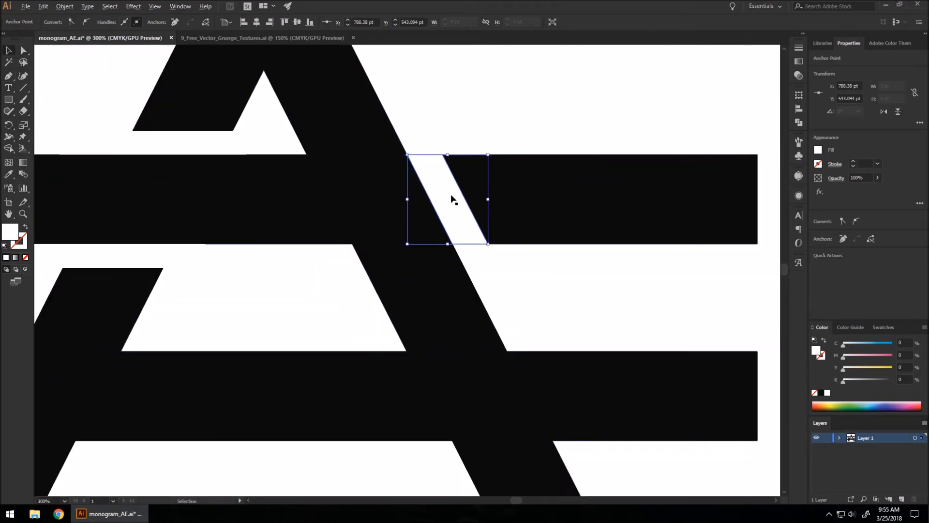
pyautogui.moveTo(447, 200); pyautogui.dragTo(320, 200)
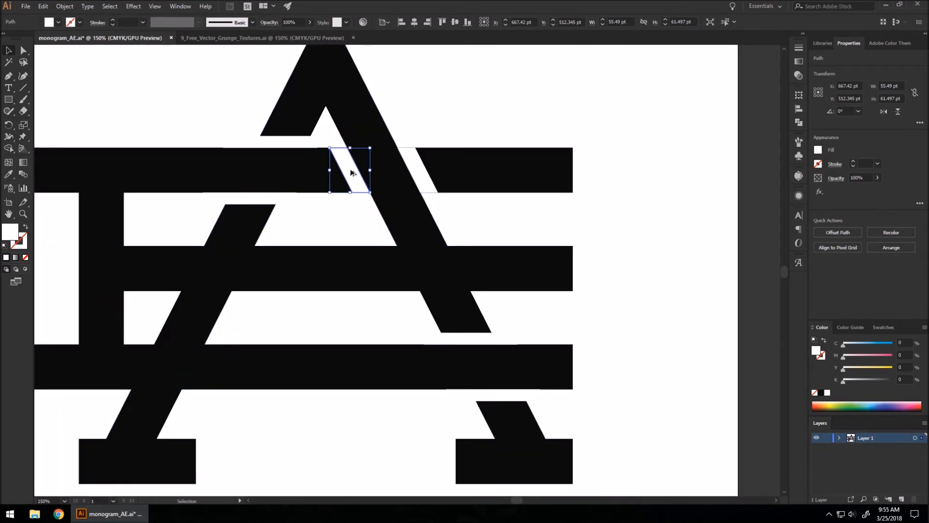
# Nudge the slanted sliver and reshape its diagonal edge to line up with the crossing bar.
pyautogui.moveTo(349, 172); pyautogui.dragTo(284, 326)
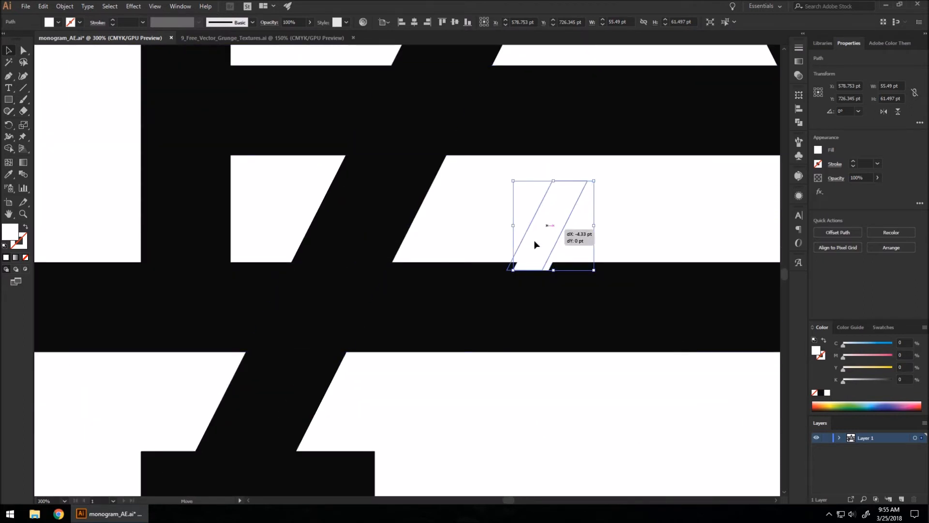
pyautogui.moveTo(535, 244); pyautogui.dragTo(385, 317)
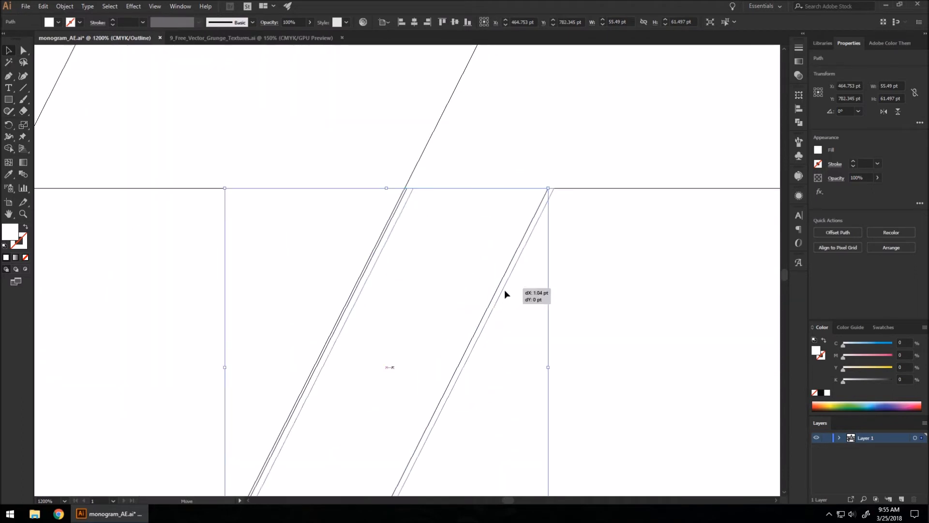
pyautogui.moveTo(503, 295); pyautogui.dragTo(498, 306)
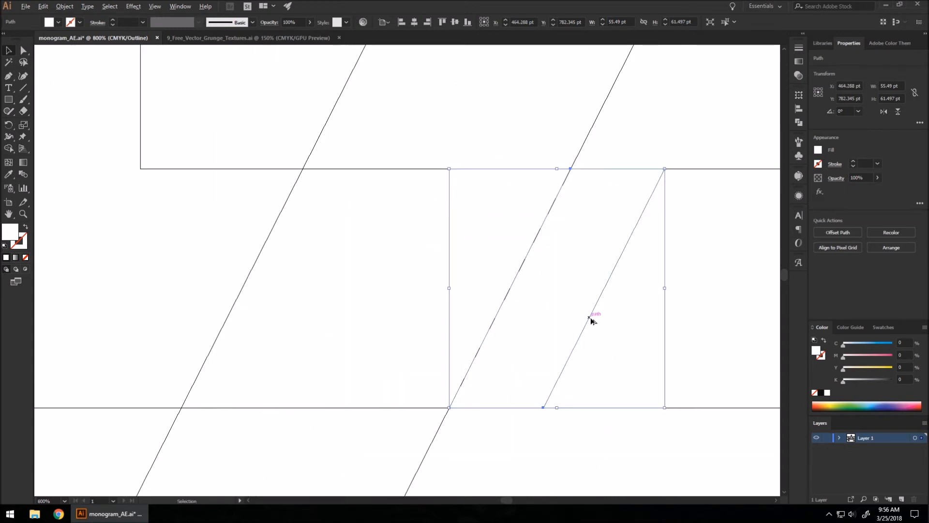
pyautogui.moveTo(589, 317); pyautogui.dragTo(228, 320)
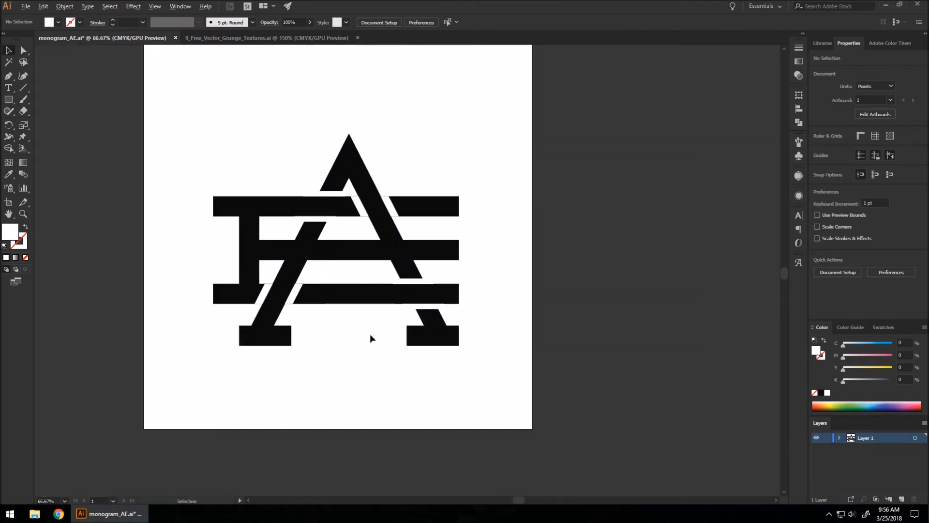
pyautogui.moveTo(396, 327)
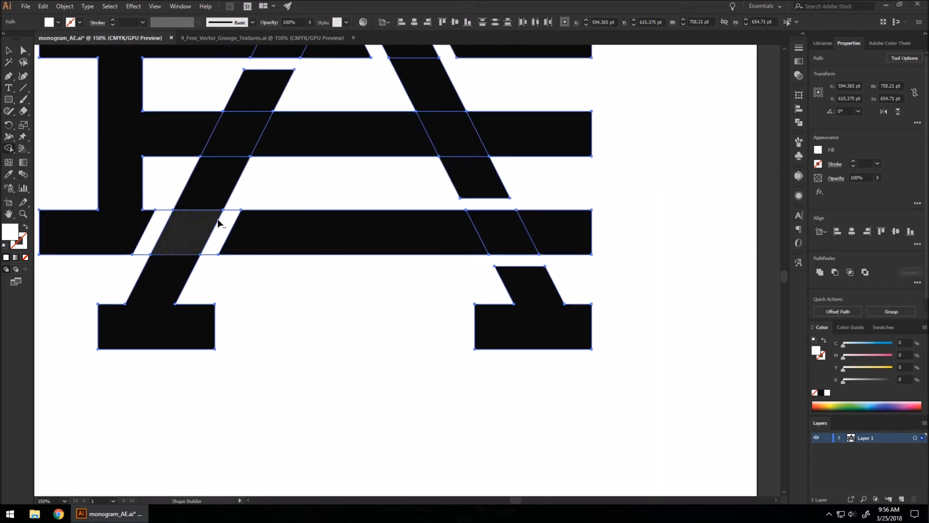
pyautogui.moveTo(169, 178)
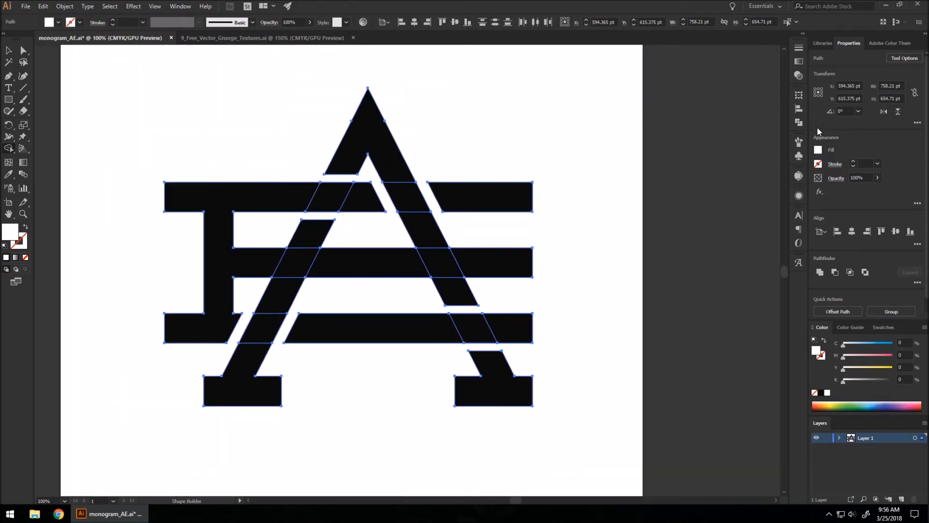
pyautogui.moveTo(798, 109)
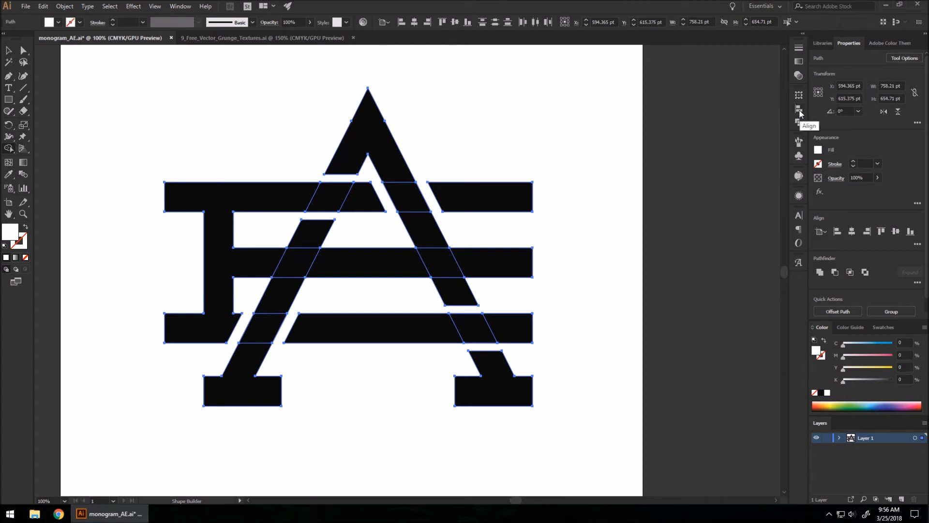
# Unite the selected monogram pieces with Pathfinder and set their fill to the black swatch.
pyautogui.click(799, 108)
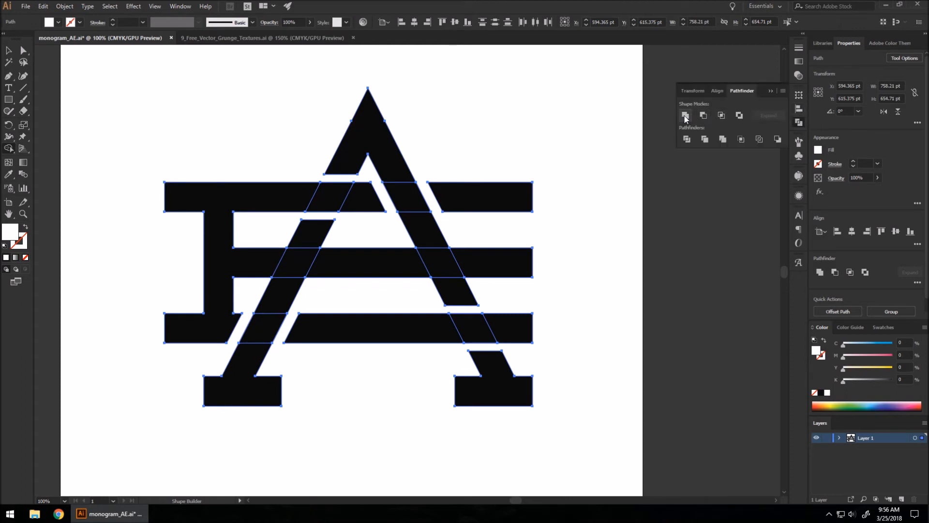
pyautogui.click(685, 116)
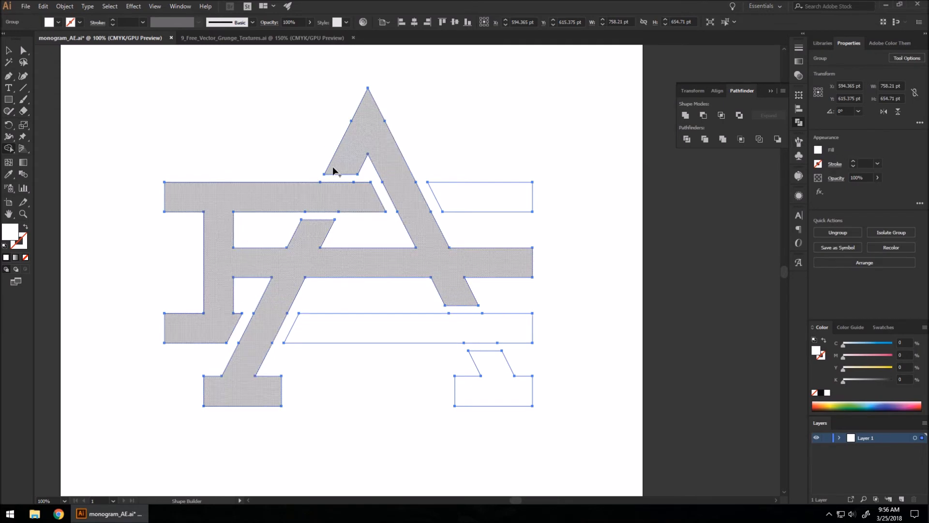
pyautogui.click(818, 149)
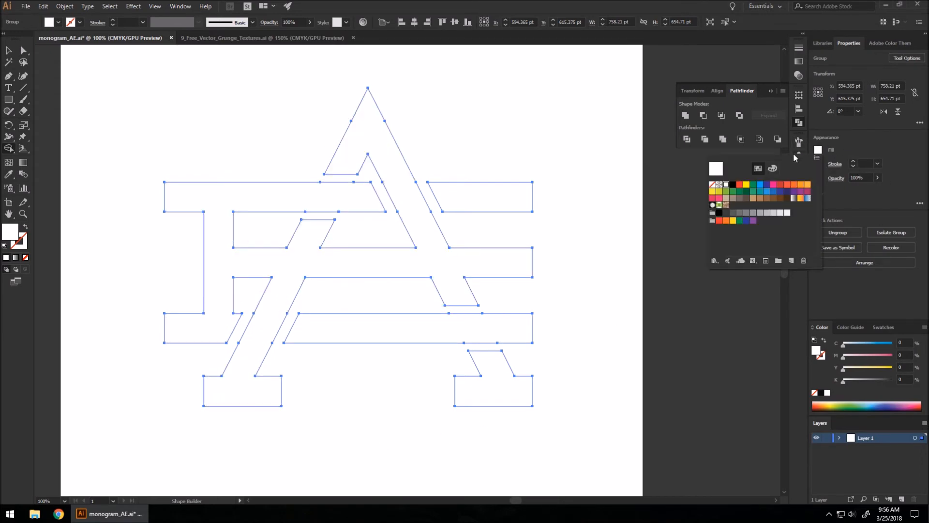
pyautogui.click(733, 184)
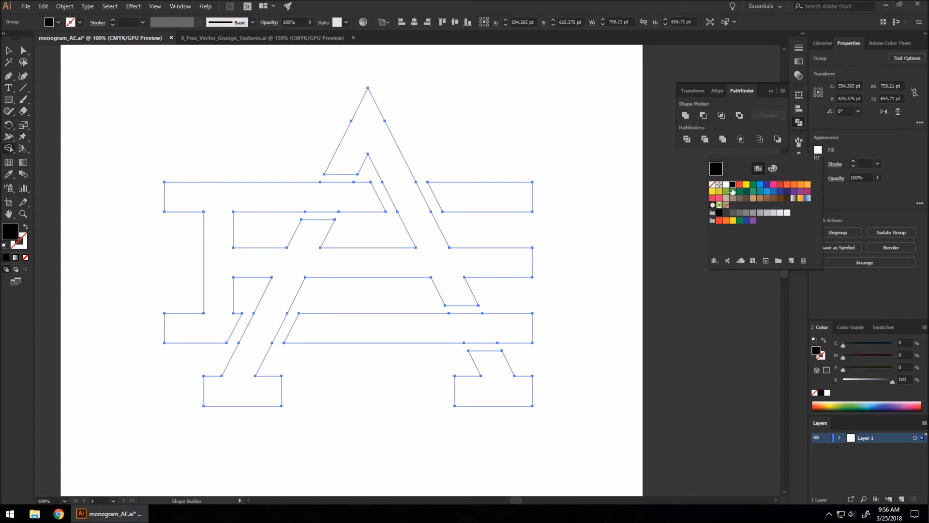
pyautogui.doubleClick(731, 190)
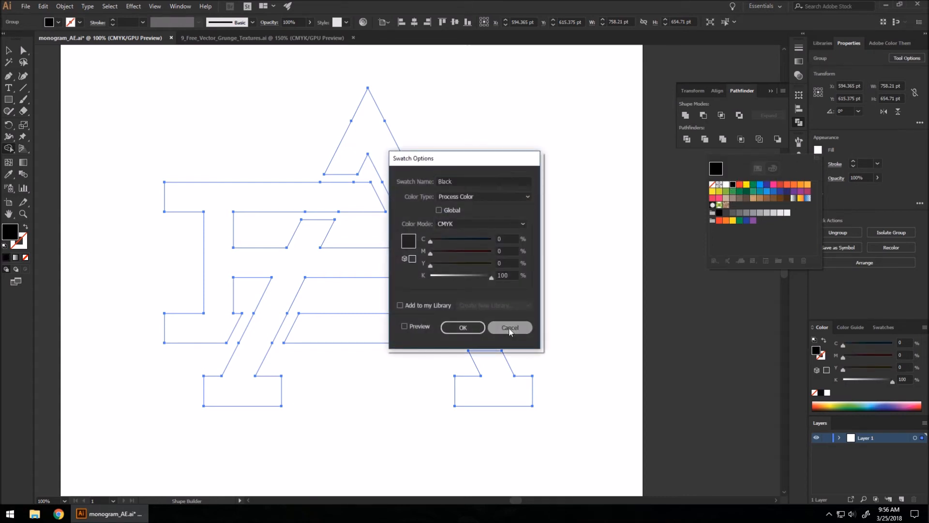
pyautogui.click(510, 327)
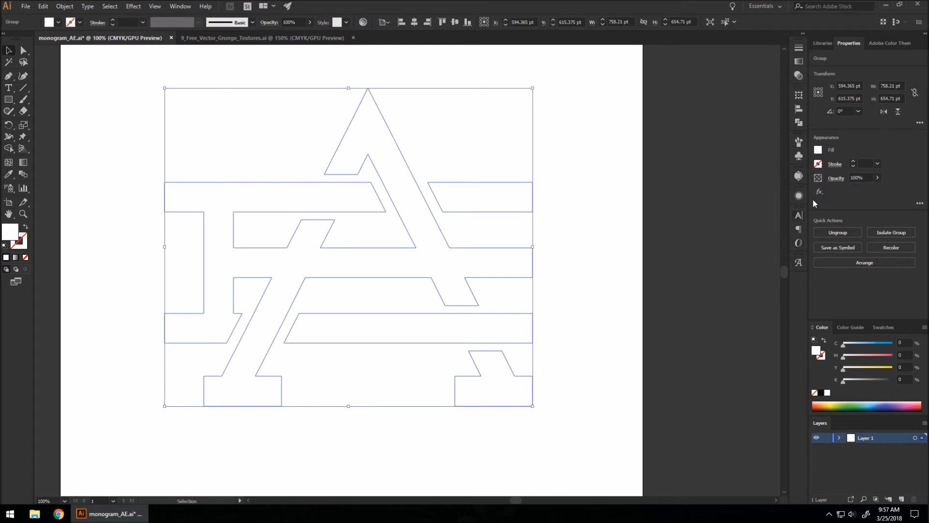
# Deselect to view the merged AE monogram as solid black with clean gaps.
pyautogui.click(818, 149)
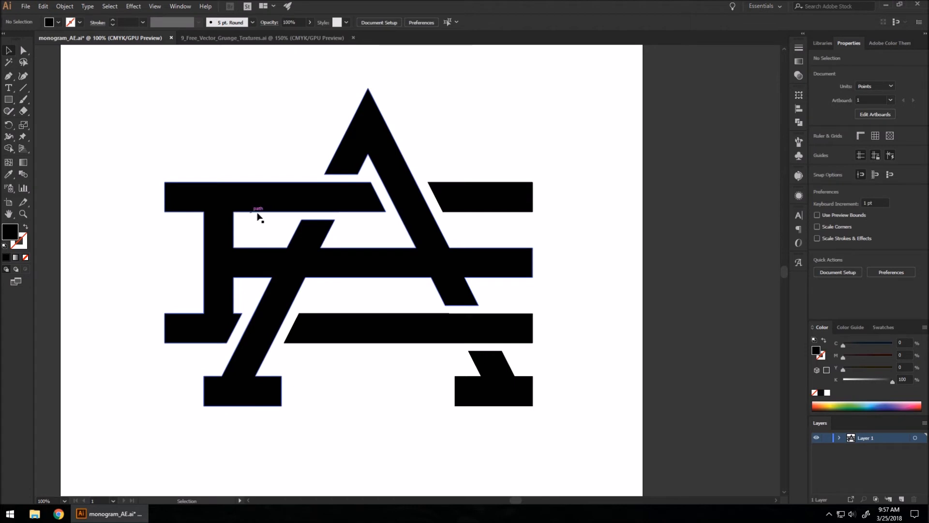
pyautogui.moveTo(313, 218)
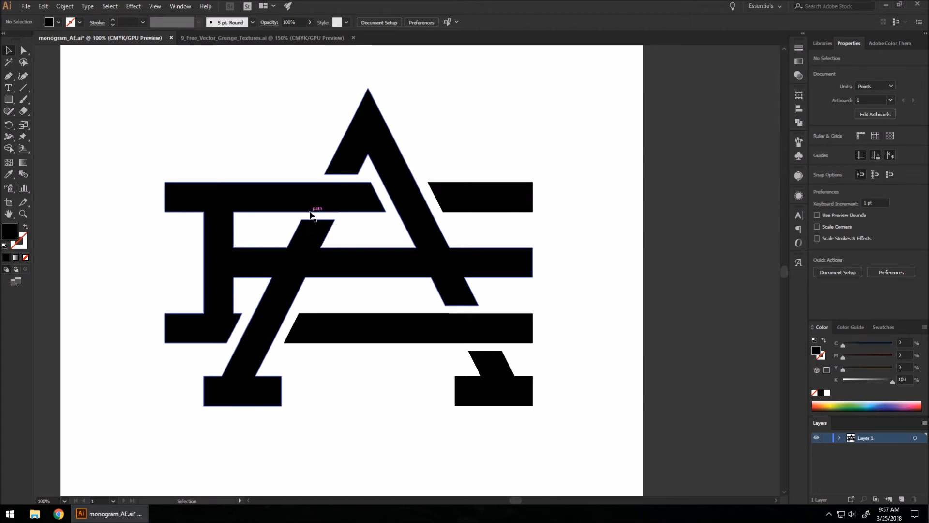
pyautogui.moveTo(277, 195)
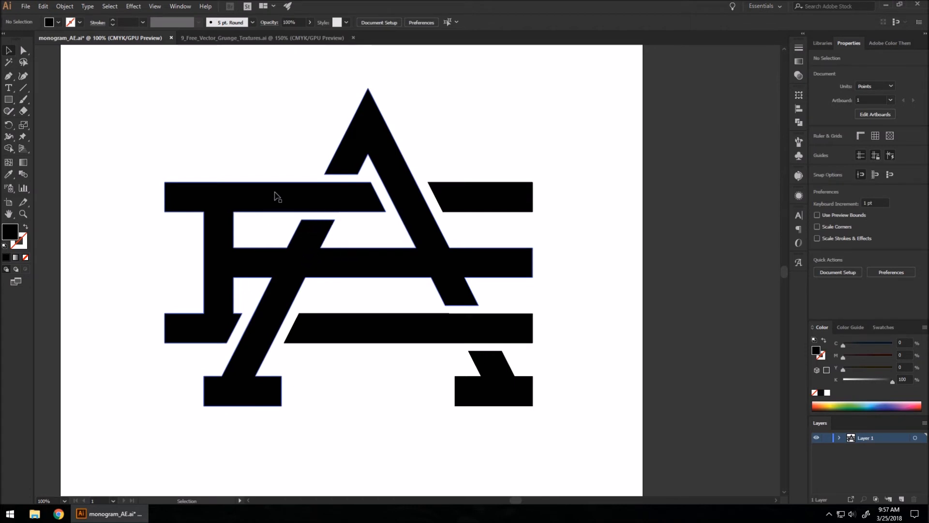
pyautogui.moveTo(316, 197)
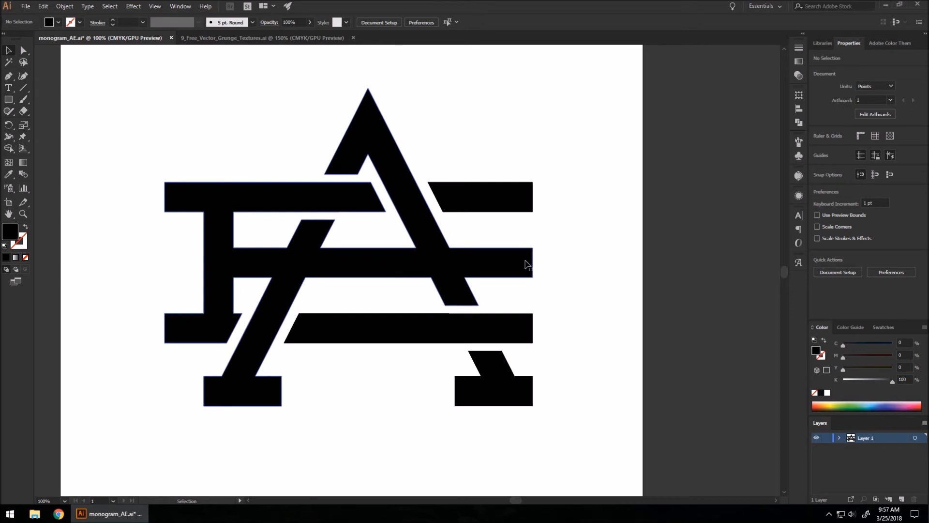
pyautogui.moveTo(305, 265)
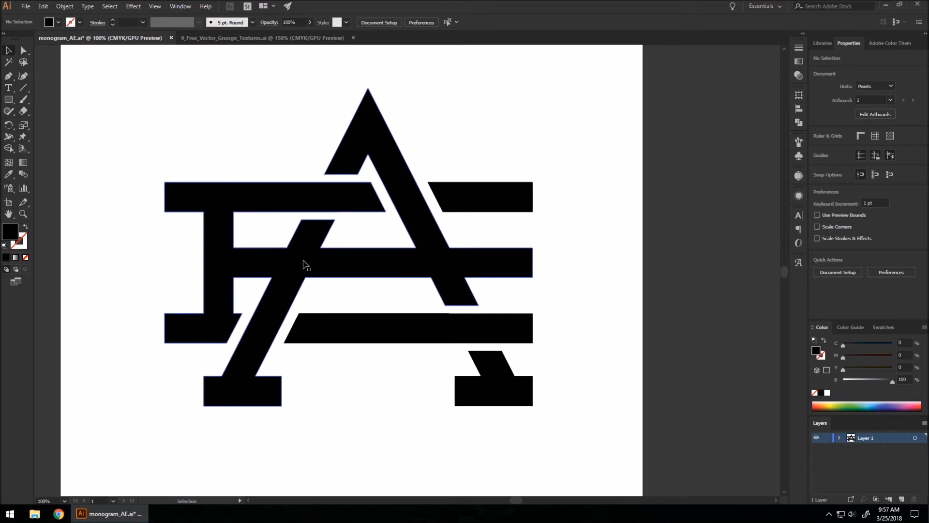
pyautogui.moveTo(400, 247)
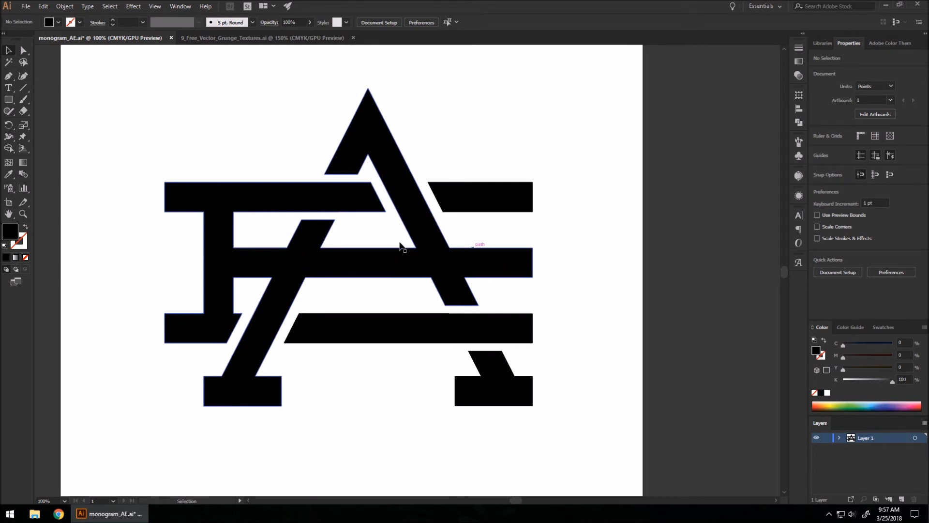
pyautogui.moveTo(486, 259)
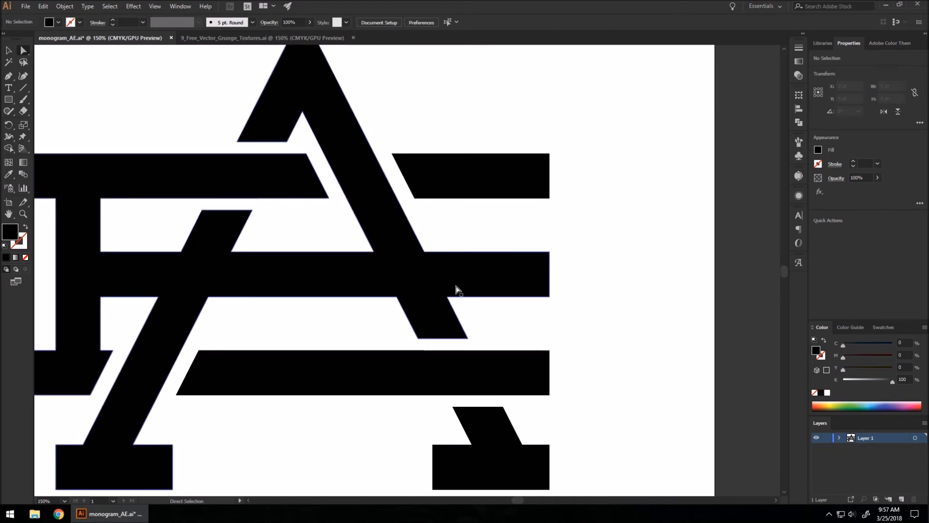
pyautogui.moveTo(388, 271)
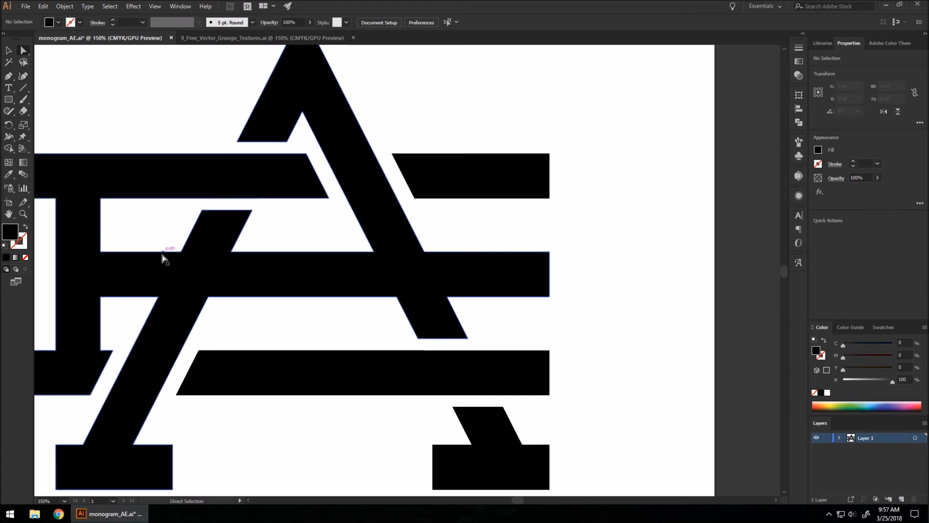
pyautogui.moveTo(201, 266)
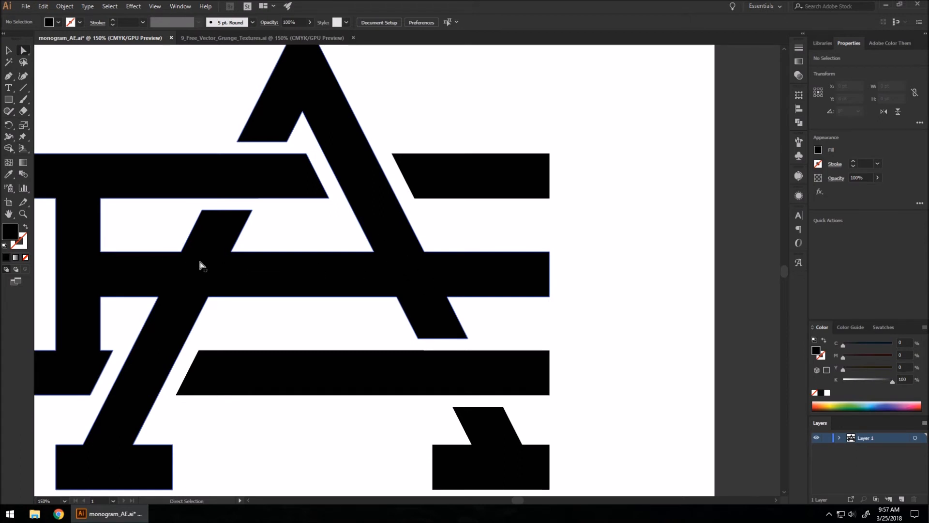
pyautogui.moveTo(488, 280)
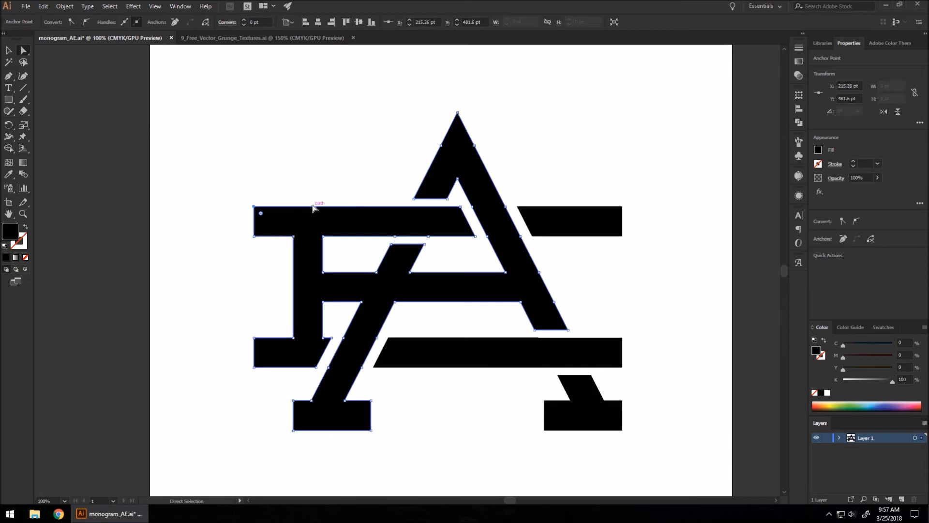
pyautogui.moveTo(370, 228)
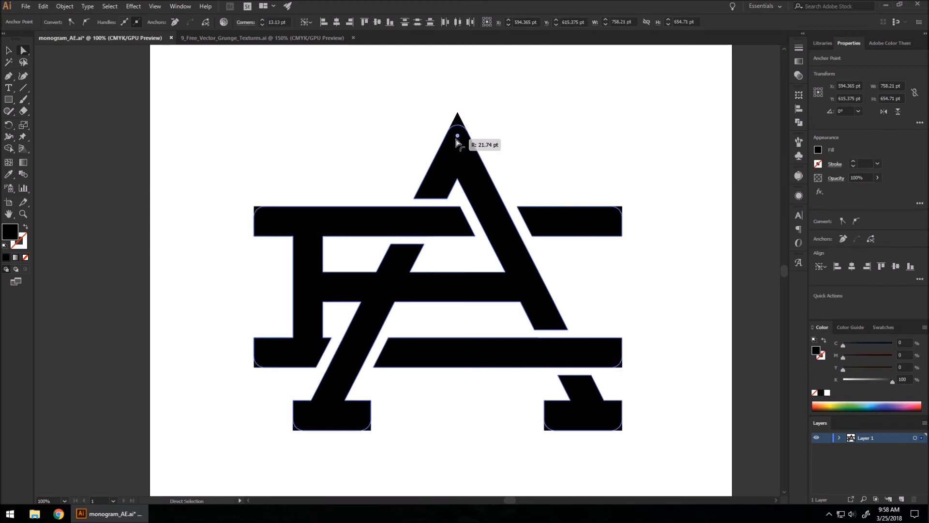
# Drag a live corner widget to round the monogram's corners to about 21.74 pt.
pyautogui.moveTo(456, 135); pyautogui.dragTo(457, 140)
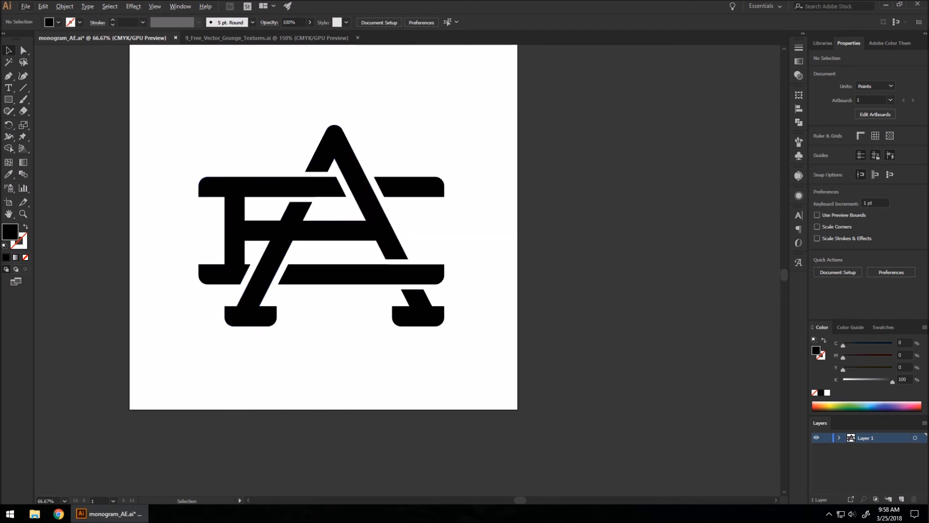
# Select the rounded blue monogram so it can be copied and pasted below.
pyautogui.click(320, 225)
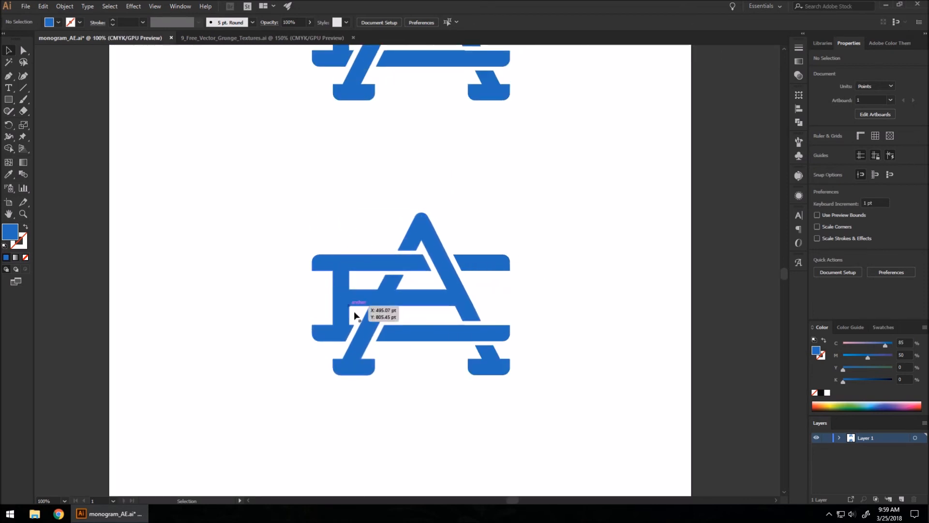
pyautogui.moveTo(594, 290)
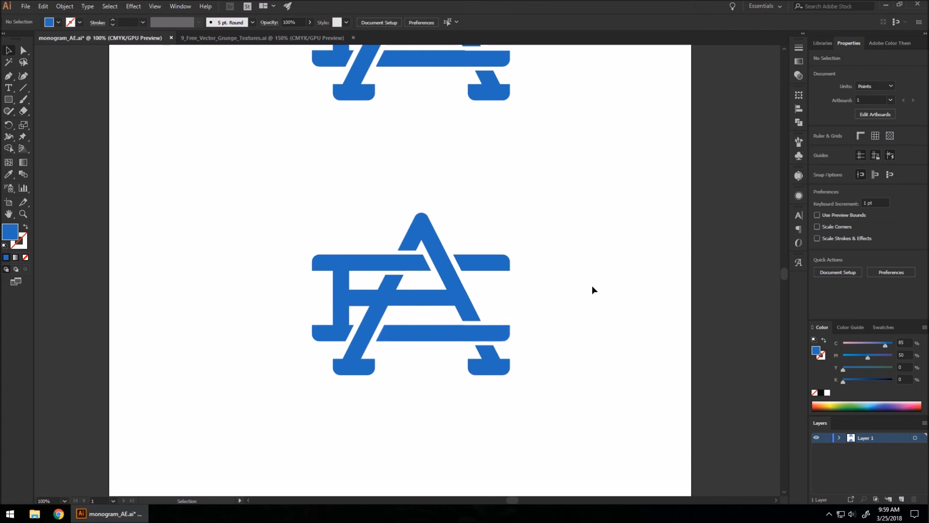
pyautogui.moveTo(556, 387)
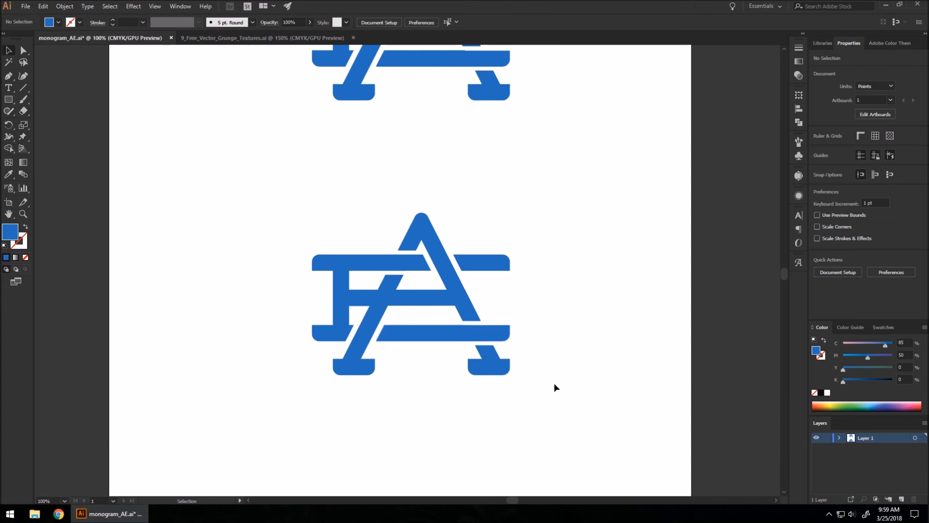
pyautogui.moveTo(216, 47)
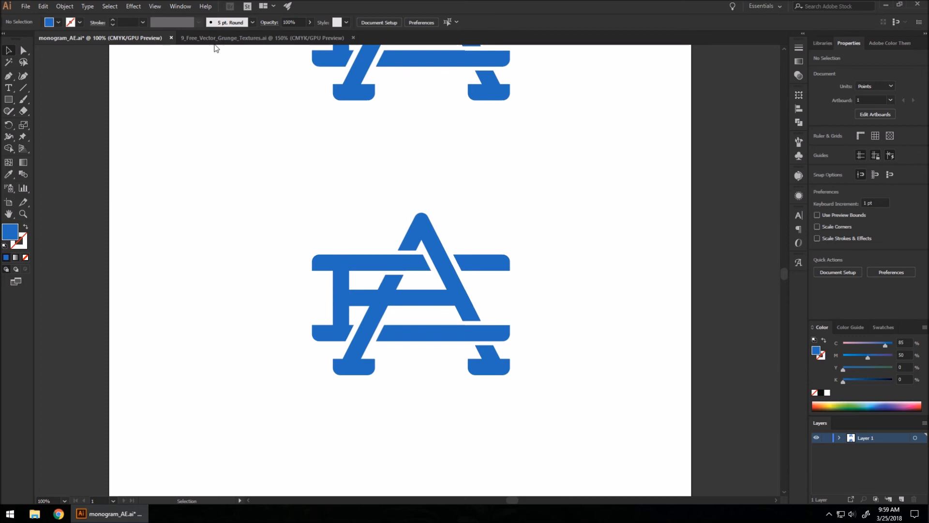
# Select the bottom-left scratched texture in 9_Free_Vector_Grunge_Textures.ai for copying.
pyautogui.click(261, 37)
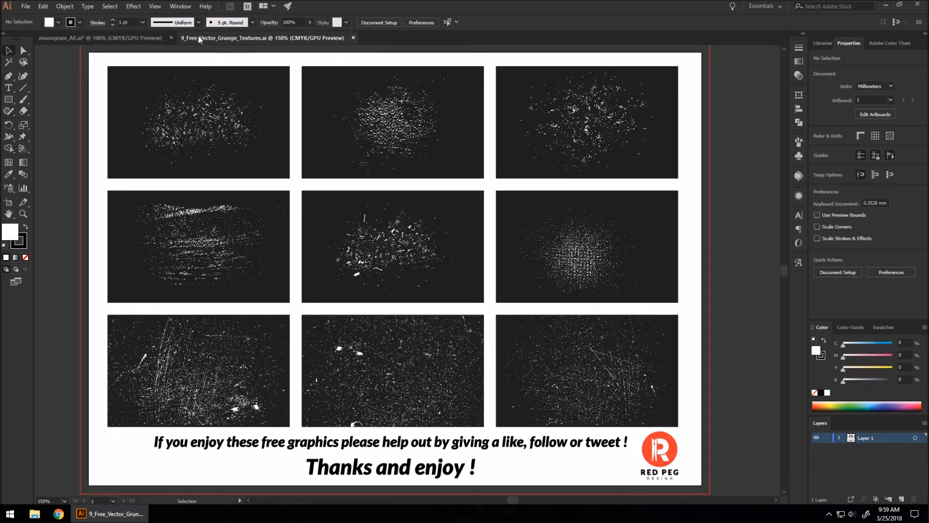
pyautogui.click(586, 122)
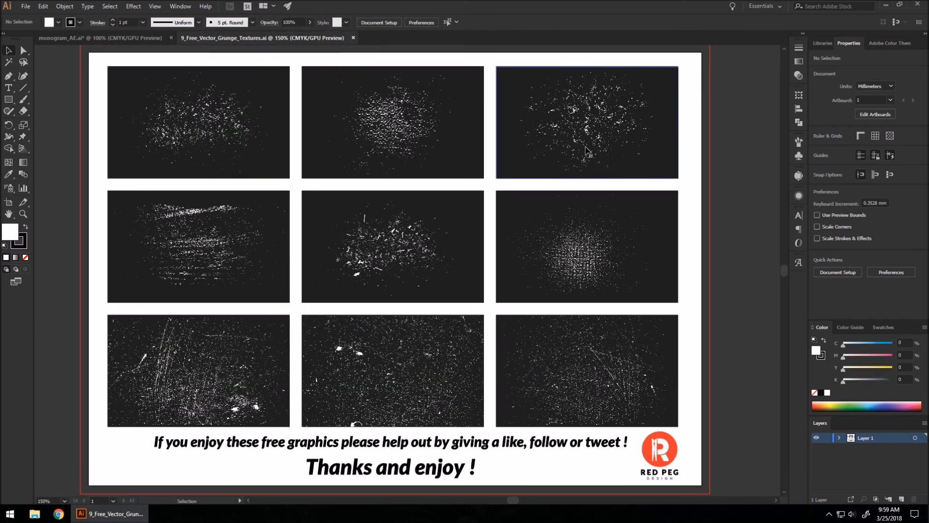
pyautogui.moveTo(604, 385)
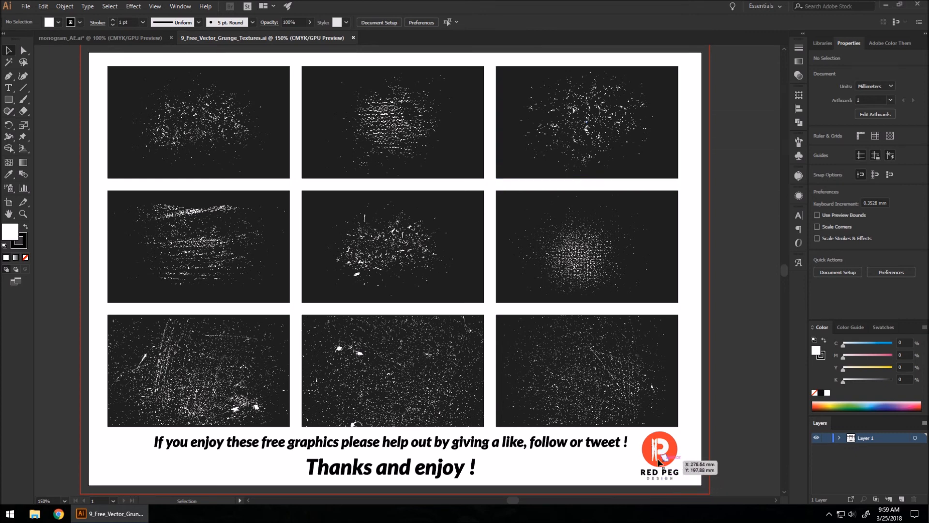
pyautogui.moveTo(284, 209)
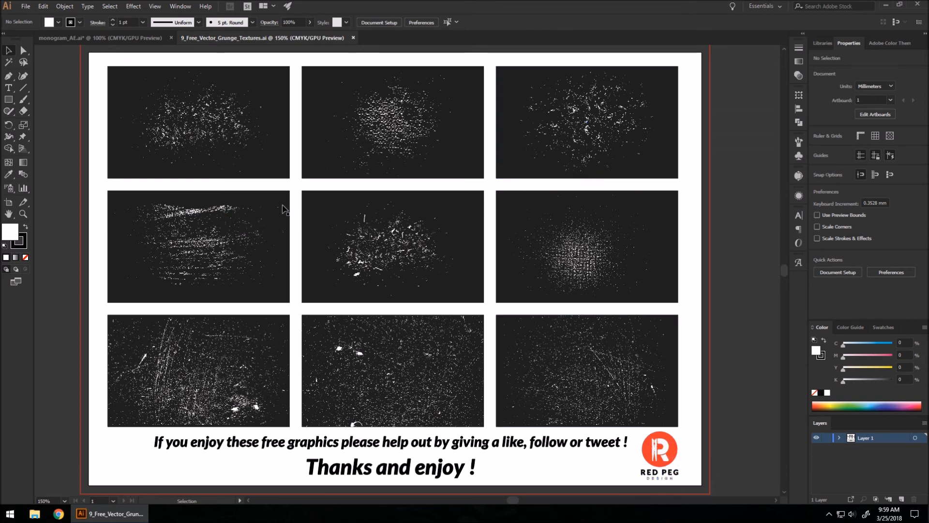
pyautogui.moveTo(440, 276)
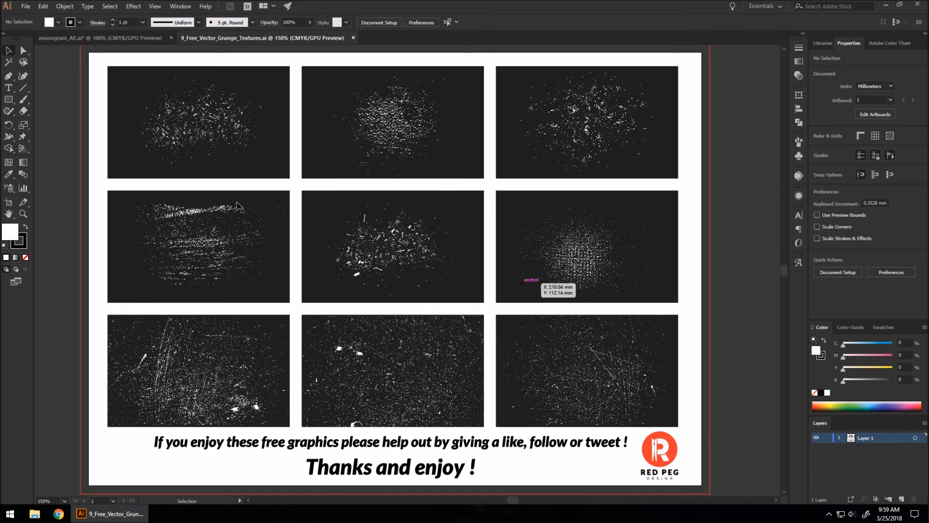
pyautogui.moveTo(536, 350)
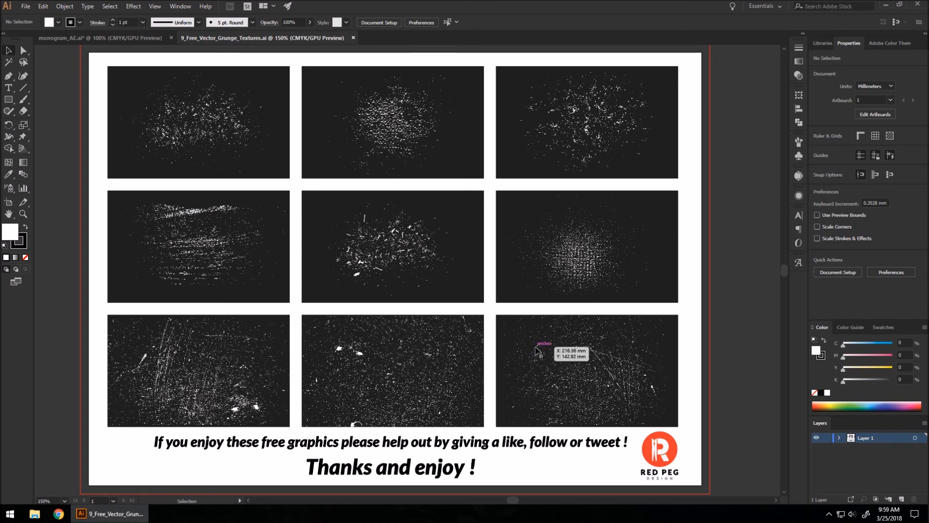
pyautogui.moveTo(369, 329)
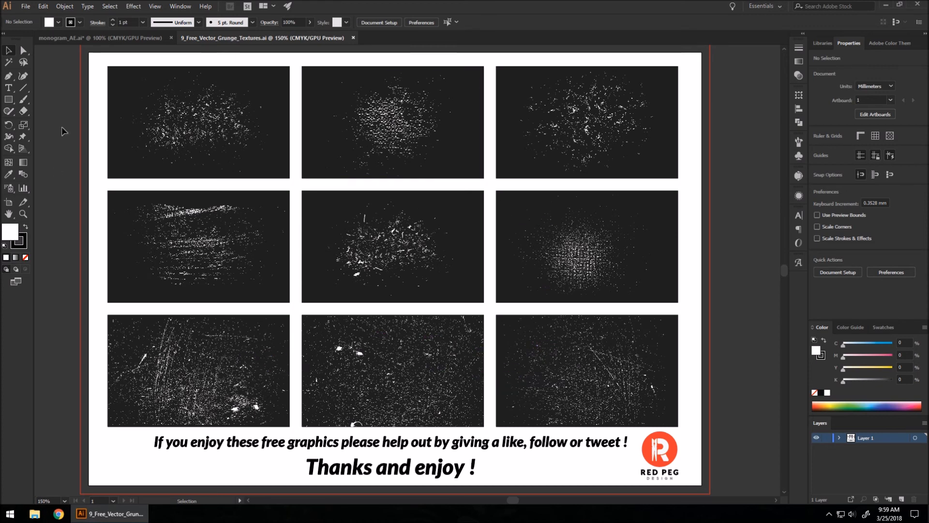
pyautogui.moveTo(220, 377)
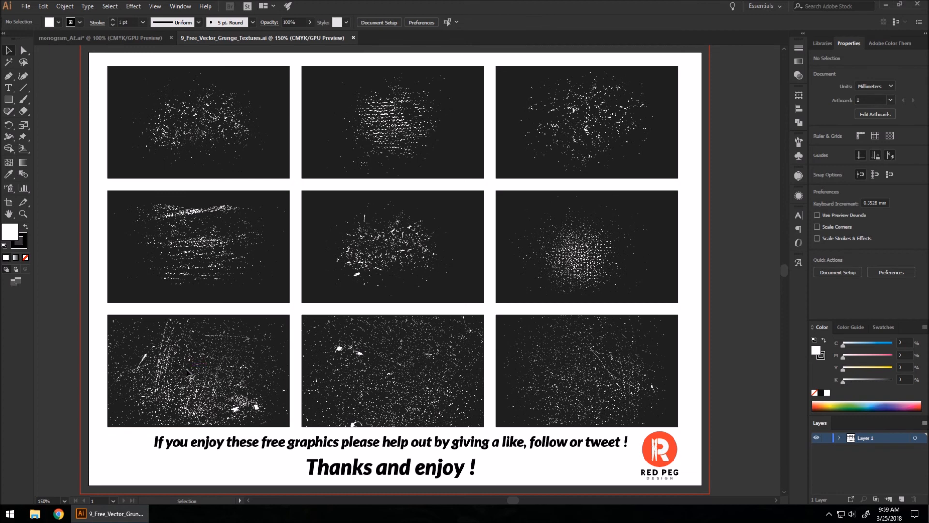
pyautogui.click(198, 369)
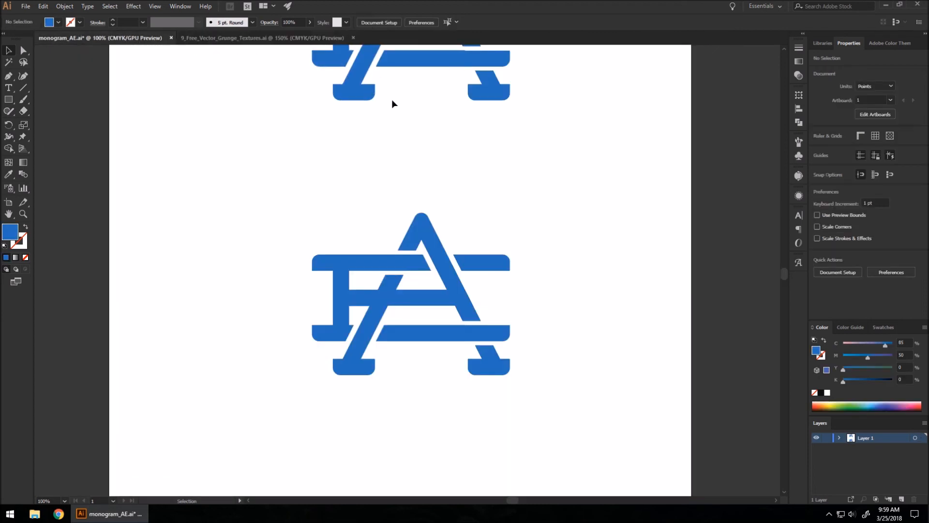
pyautogui.moveTo(329, 232)
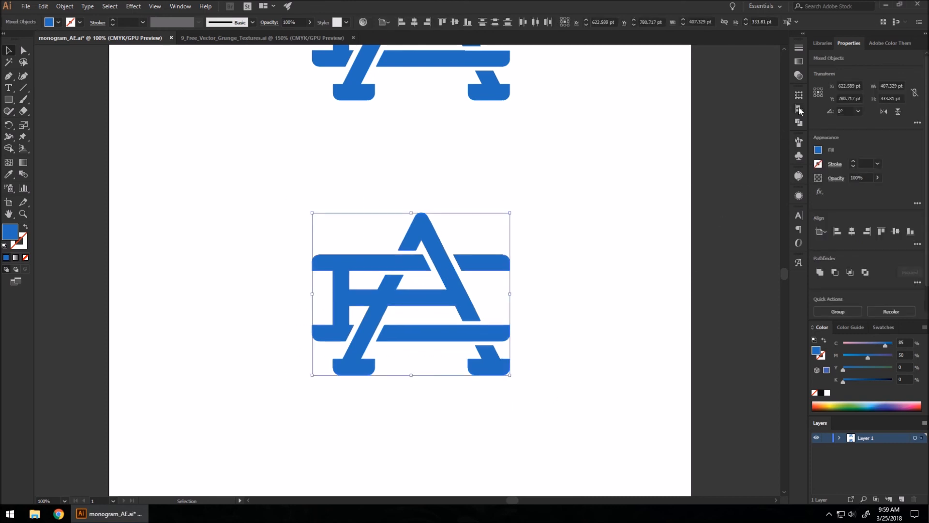
# Make an opacity mask on the lower monogram and enable Invert Mask.
pyautogui.click(799, 121)
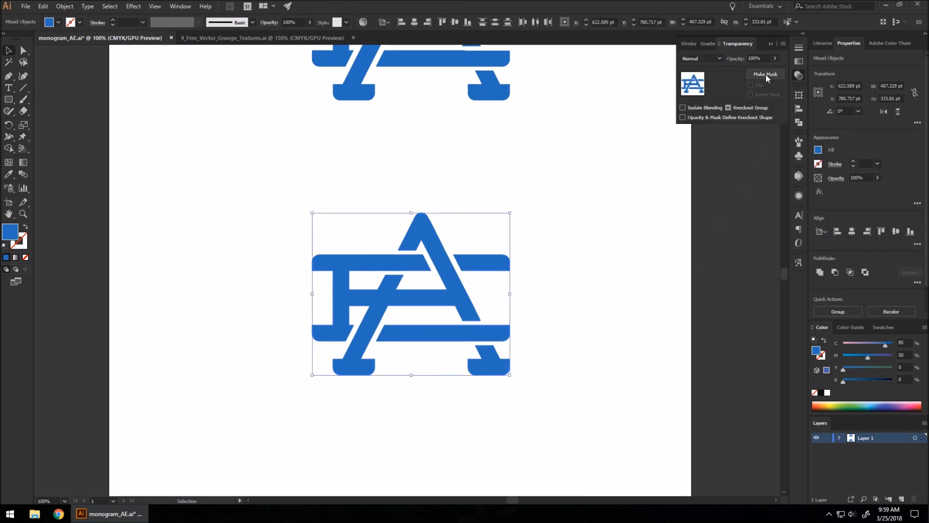
pyautogui.click(765, 74)
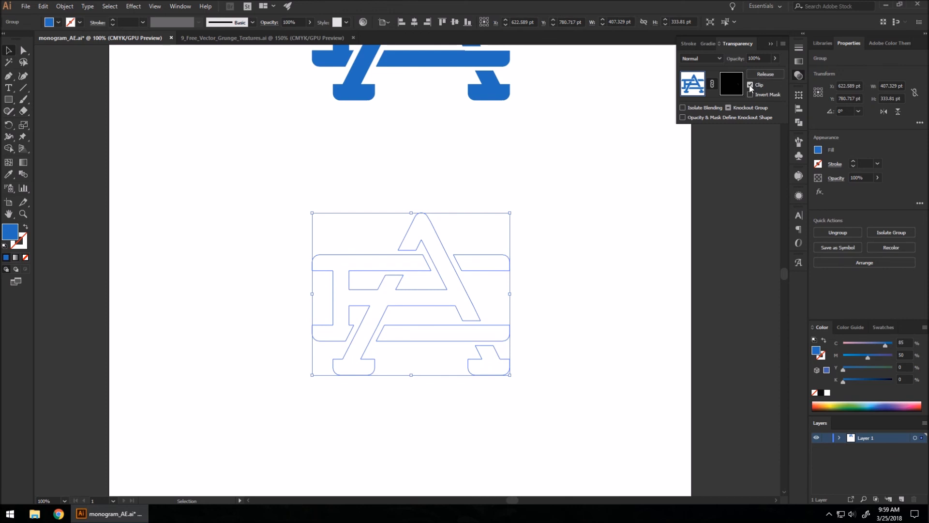
pyautogui.click(750, 94)
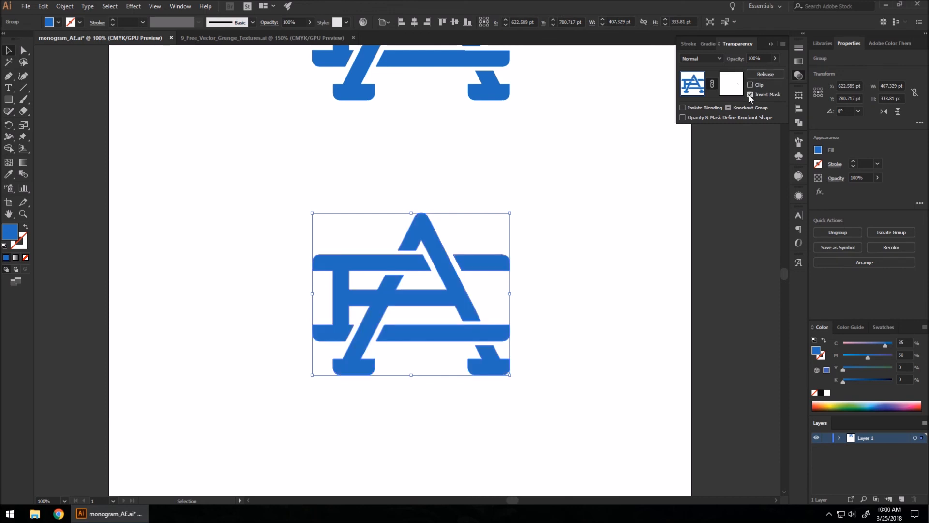
pyautogui.moveTo(729, 87)
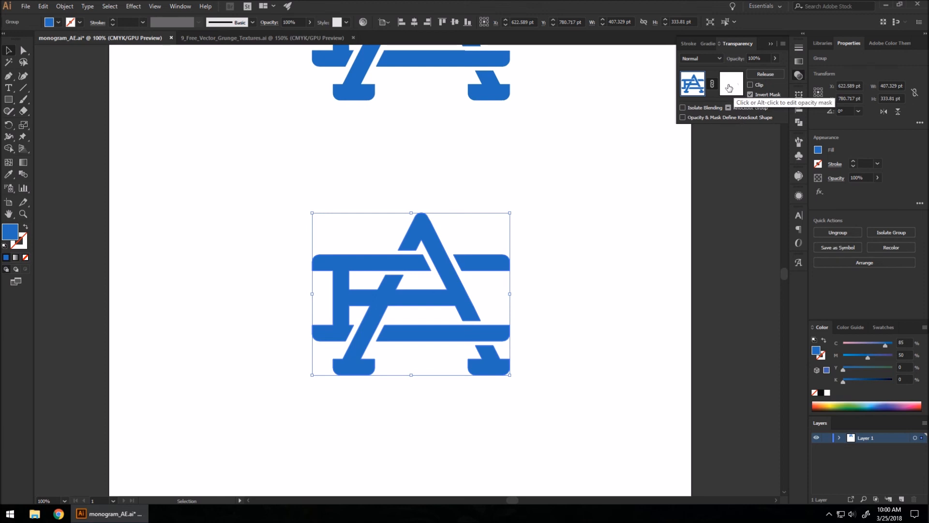
# Edit the mask, then position and enlarge the scratched texture beyond the monogram's edges.
pyautogui.click(731, 83)
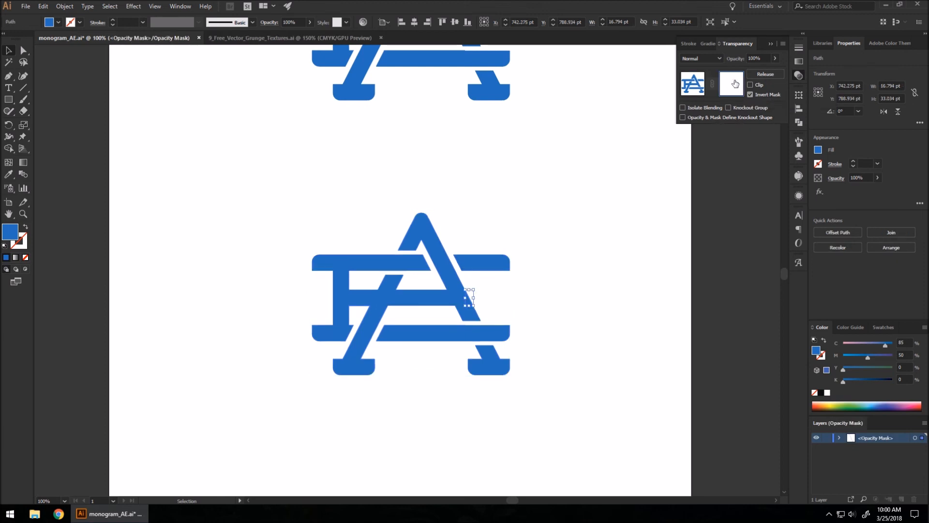
pyautogui.moveTo(695, 103)
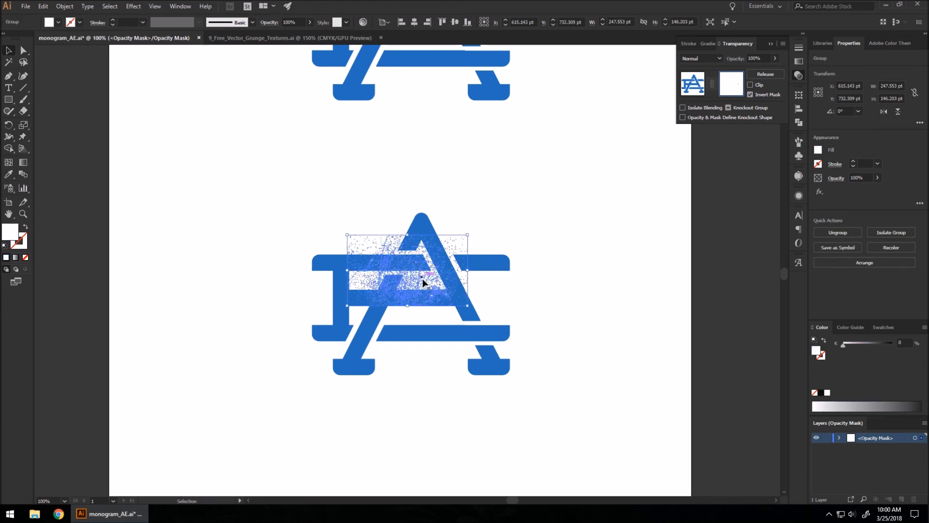
pyautogui.moveTo(407, 271); pyautogui.dragTo(360, 241)
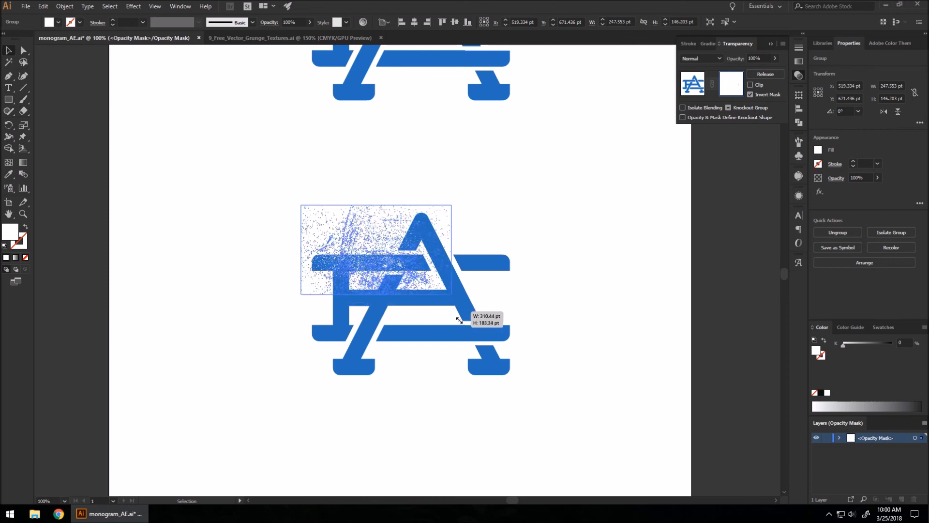
pyautogui.moveTo(459, 320); pyautogui.dragTo(554, 415)
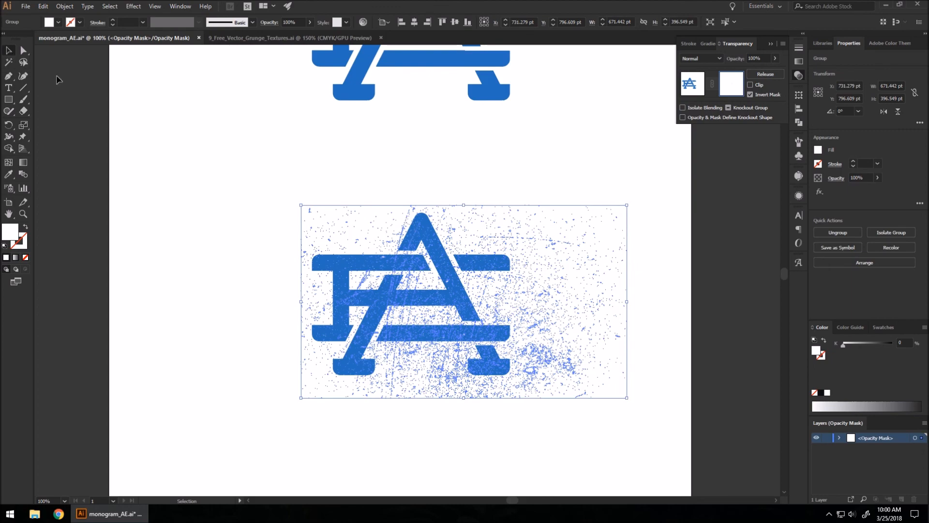
pyautogui.moveTo(474, 302); pyautogui.dragTo(422, 293)
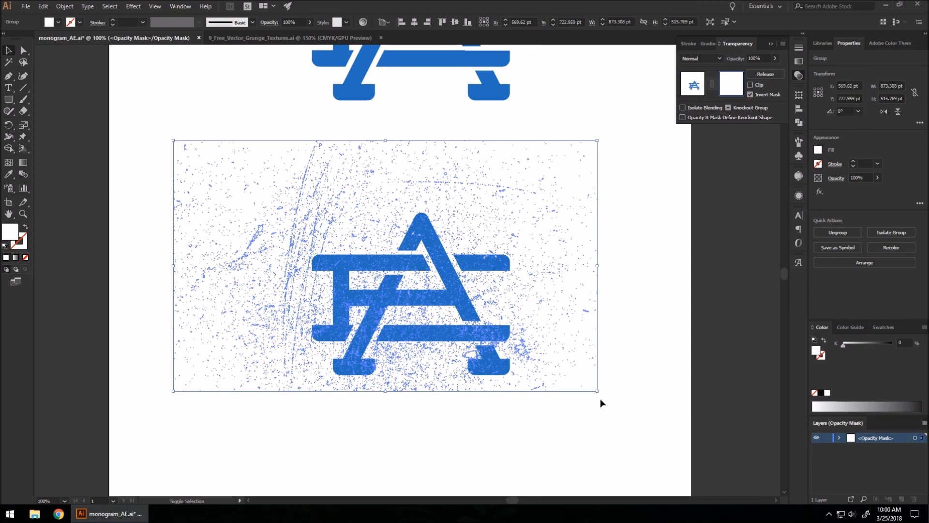
pyautogui.moveTo(596, 390); pyautogui.dragTo(652, 421)
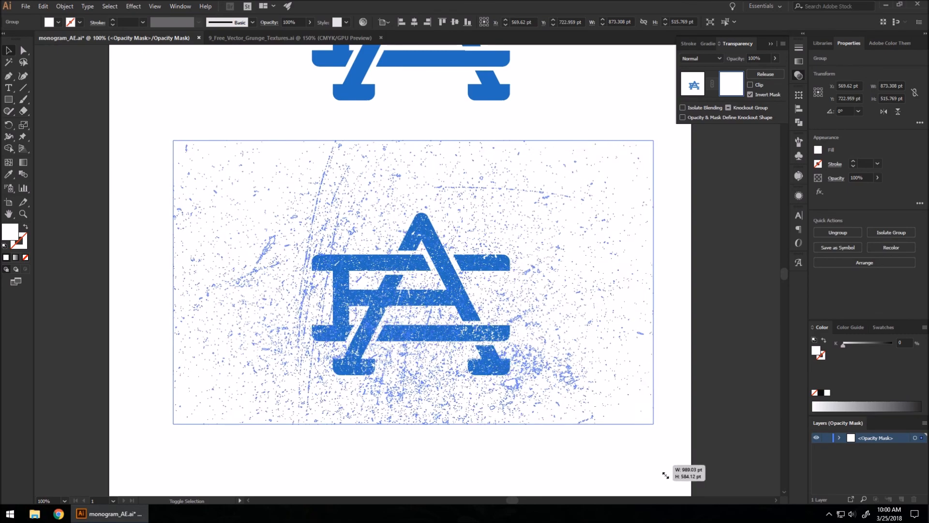
pyautogui.moveTo(415, 296); pyautogui.dragTo(448, 329)
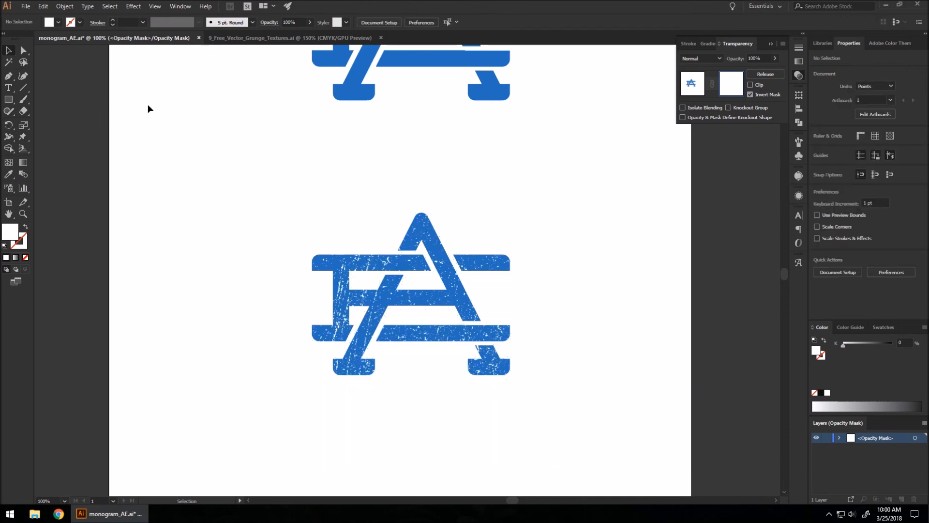
pyautogui.moveTo(691, 87)
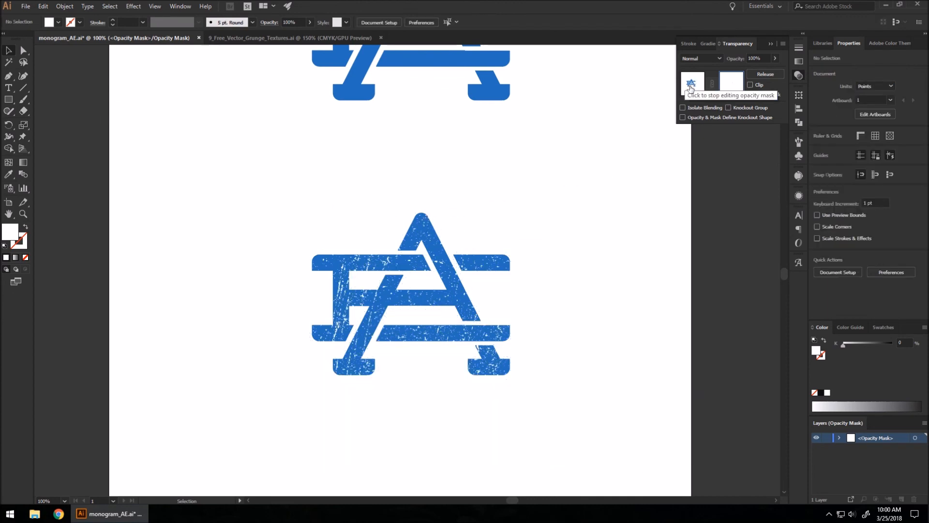
# Exit mask editing and arrange the plain and textured monograms side by side.
pyautogui.click(692, 83)
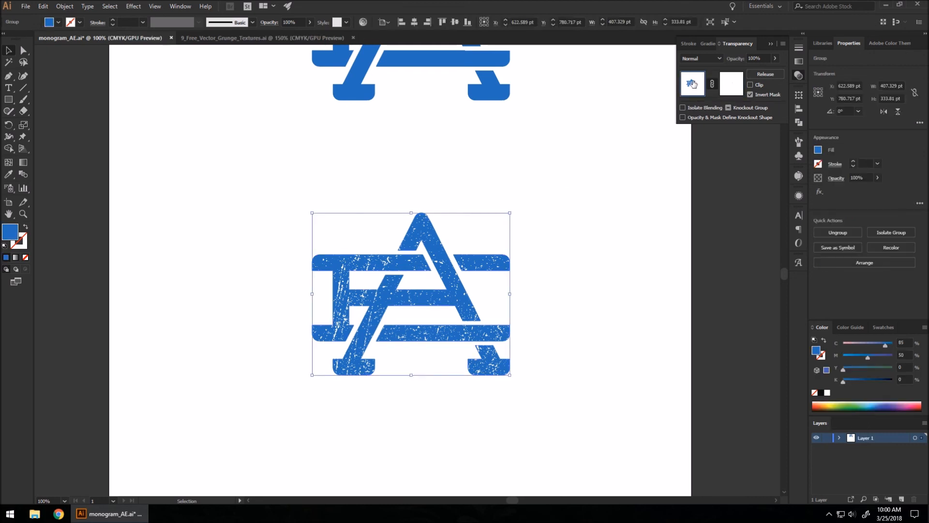
pyautogui.click(385, 211)
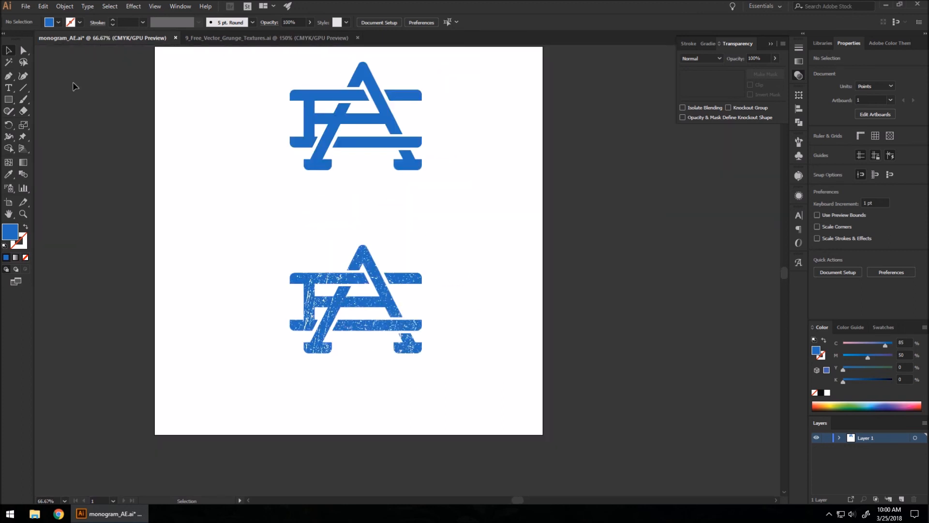
pyautogui.click(356, 296)
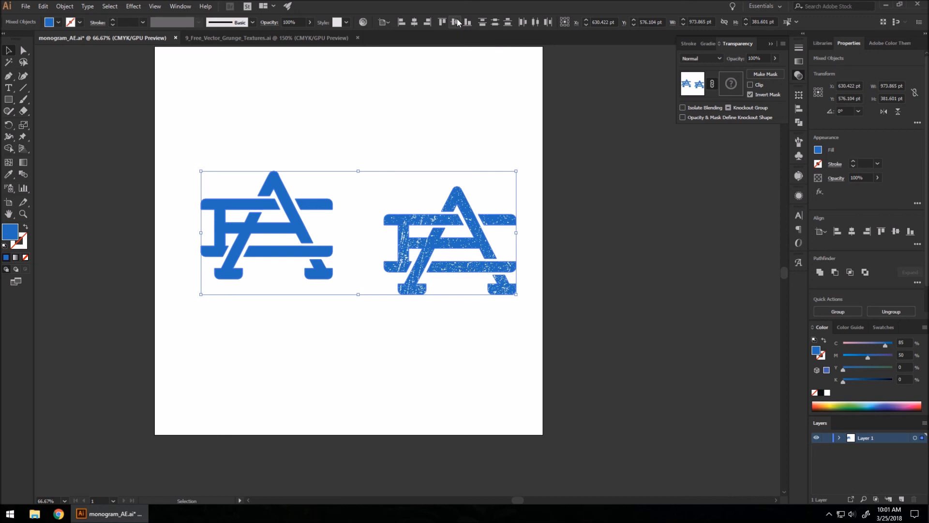
pyautogui.click(403, 349)
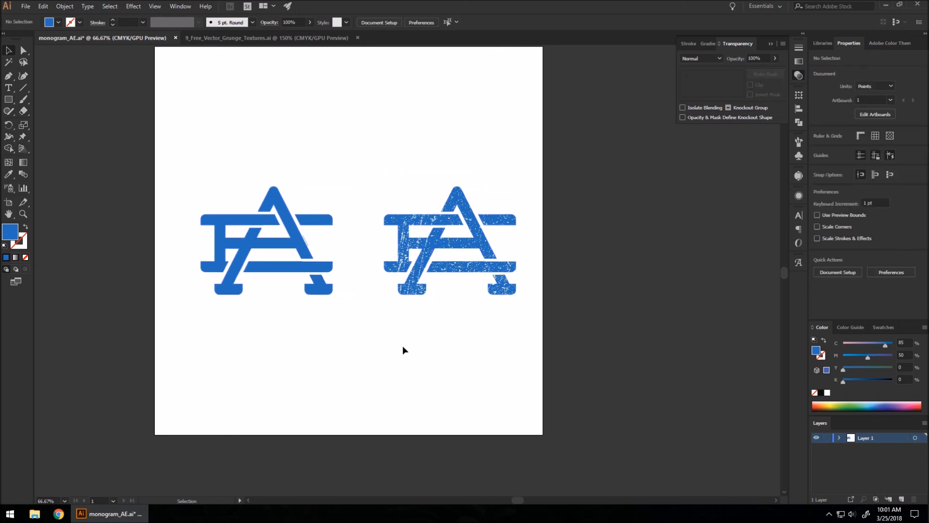